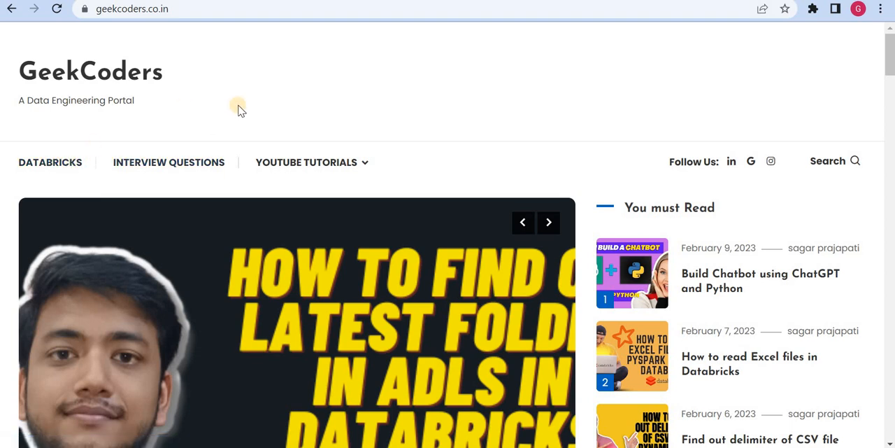
{"action": "mouse_move", "coordinate": [203, 167]}
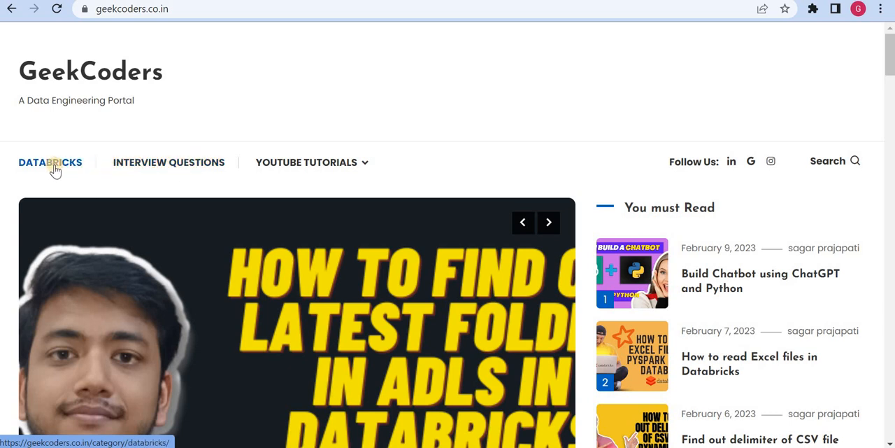
Browse the DataBricks category of GeekCoders articles down the post list and back.
{"action": "left_click", "coordinate": [50, 162]}
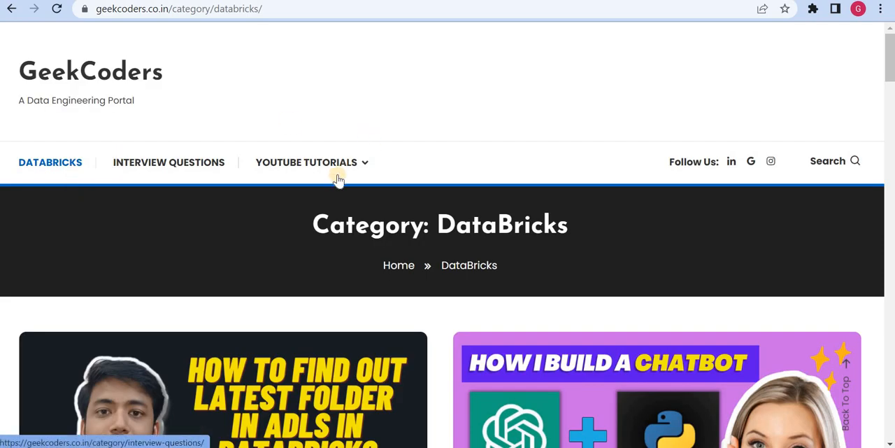
{"action": "scroll", "scroll_direction": "down", "scroll_amount": 3}
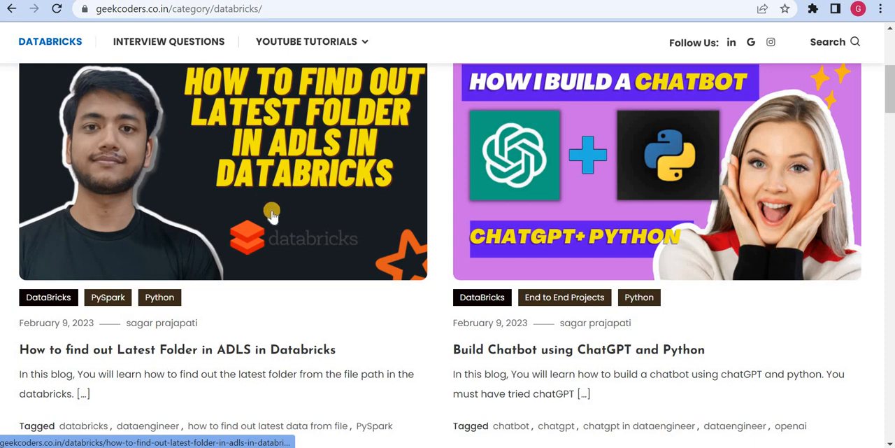
{"action": "scroll", "scroll_direction": "down", "scroll_amount": 3}
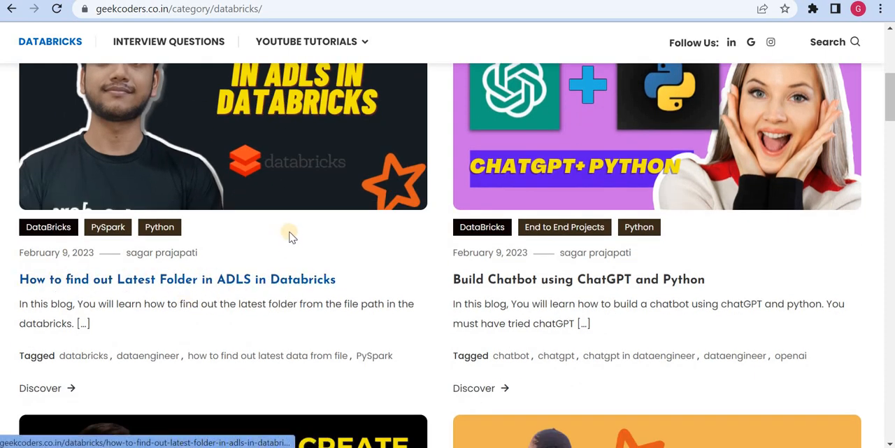
{"action": "scroll", "scroll_direction": "down", "scroll_amount": 3}
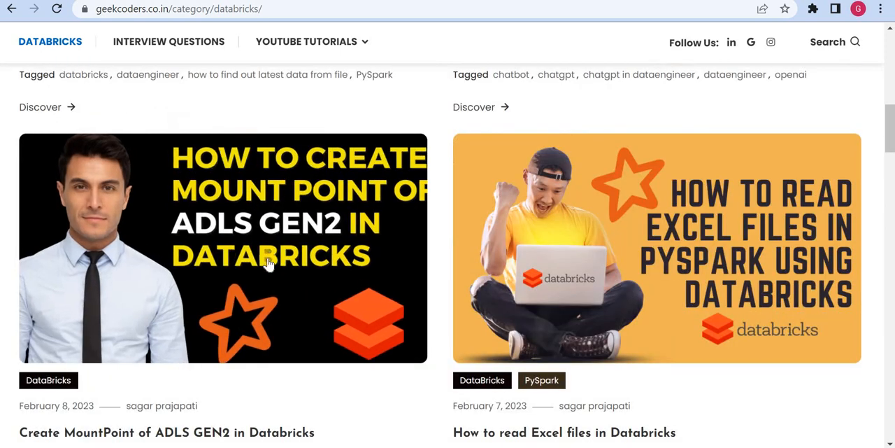
{"action": "scroll", "scroll_direction": "down", "scroll_amount": 3}
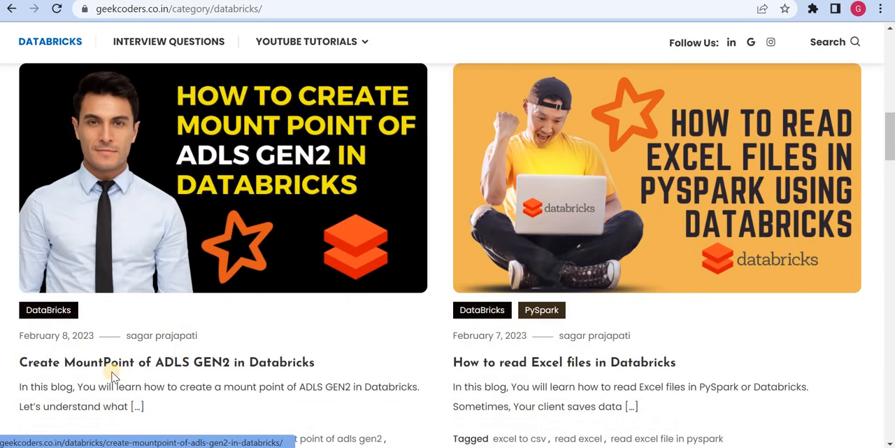
{"action": "scroll", "scroll_direction": "down", "scroll_amount": 3}
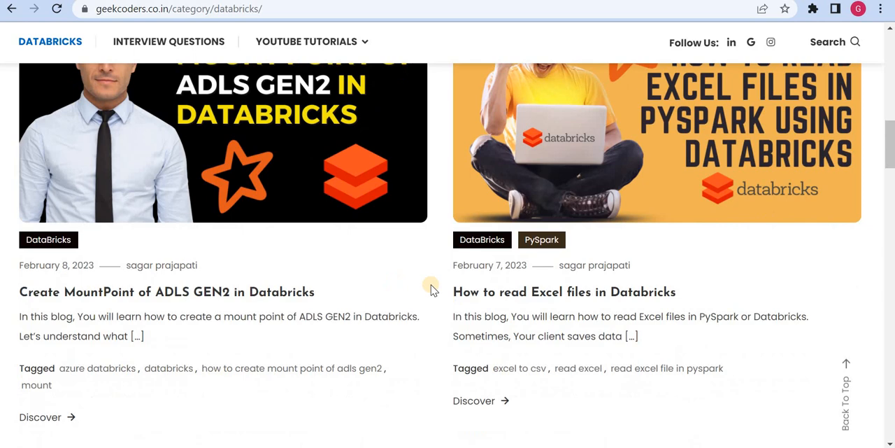
{"action": "mouse_move", "coordinate": [571, 280]}
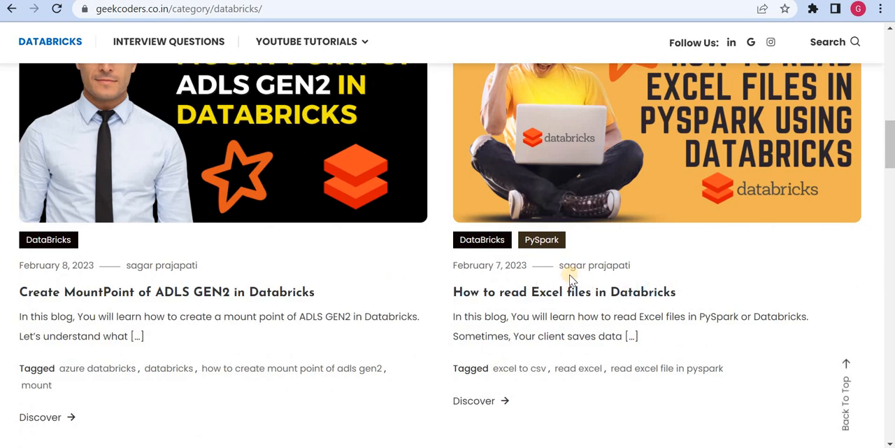
{"action": "scroll", "scroll_direction": "down", "scroll_amount": 3}
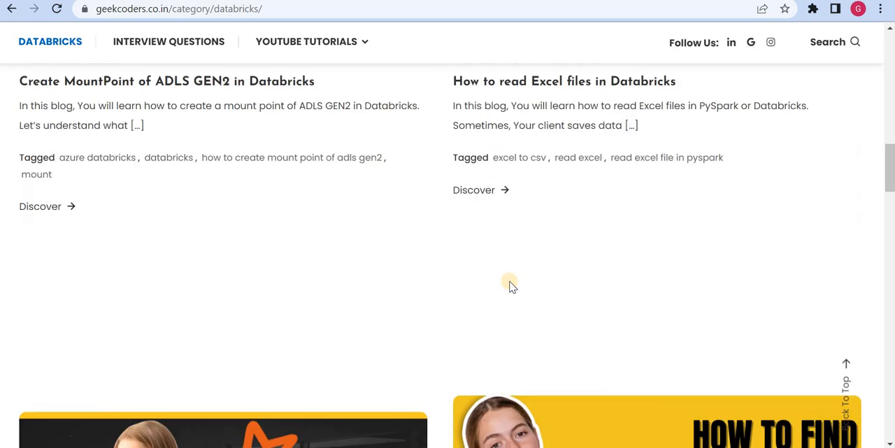
{"action": "scroll", "scroll_direction": "up", "scroll_amount": 3}
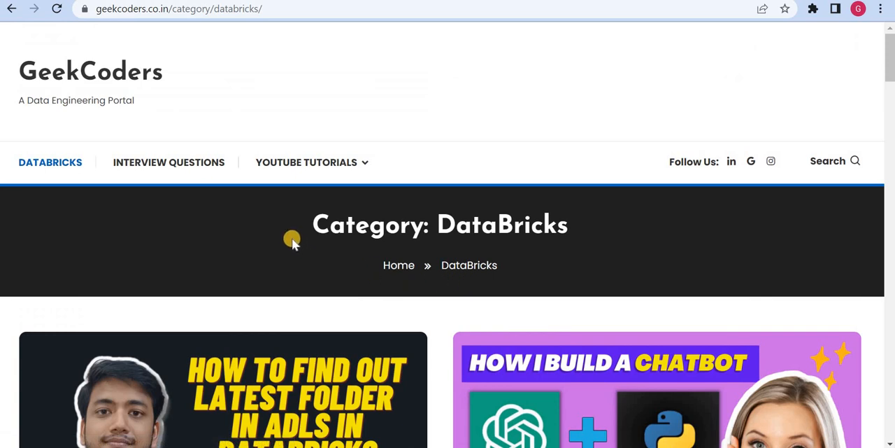
Browse the Interview Questions category down to the footer and try the newsletter subscribe.
{"action": "left_click", "coordinate": [168, 162]}
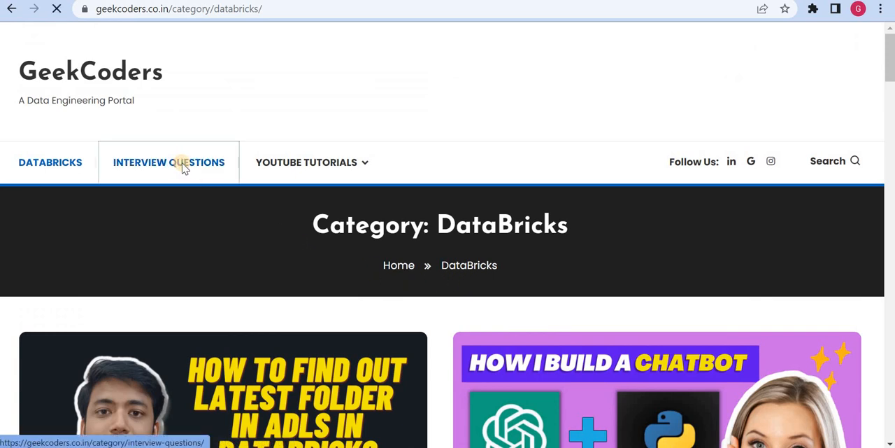
{"action": "left_click", "coordinate": [168, 163]}
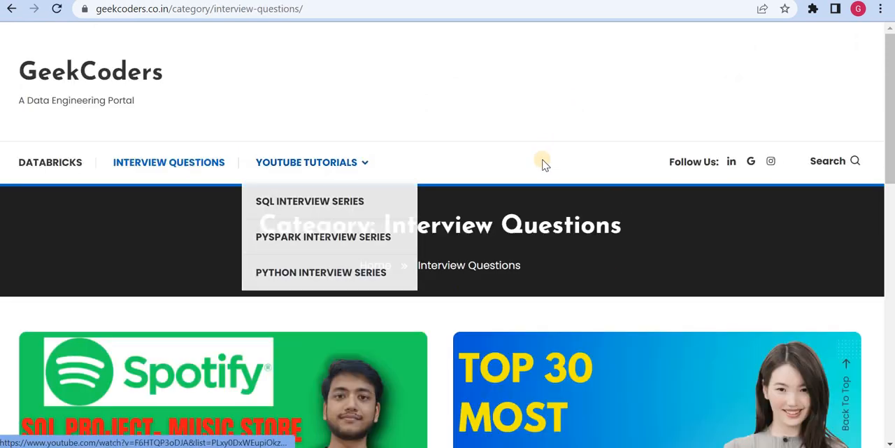
{"action": "scroll", "scroll_direction": "down", "scroll_amount": 3}
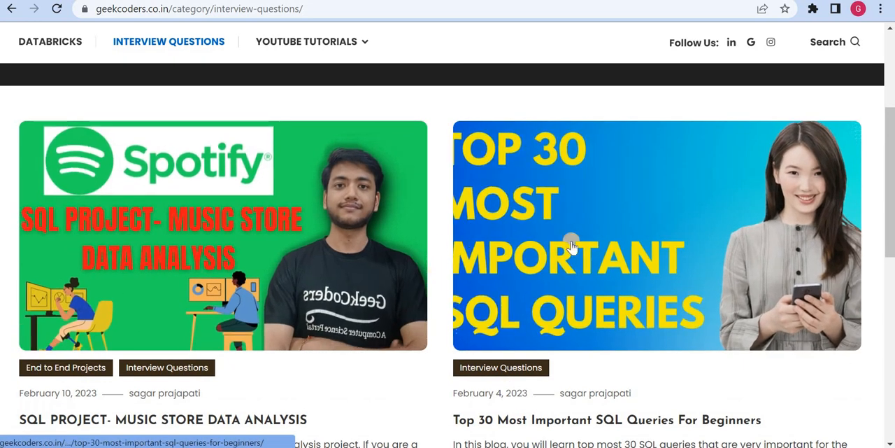
{"action": "scroll", "scroll_direction": "down", "scroll_amount": 3}
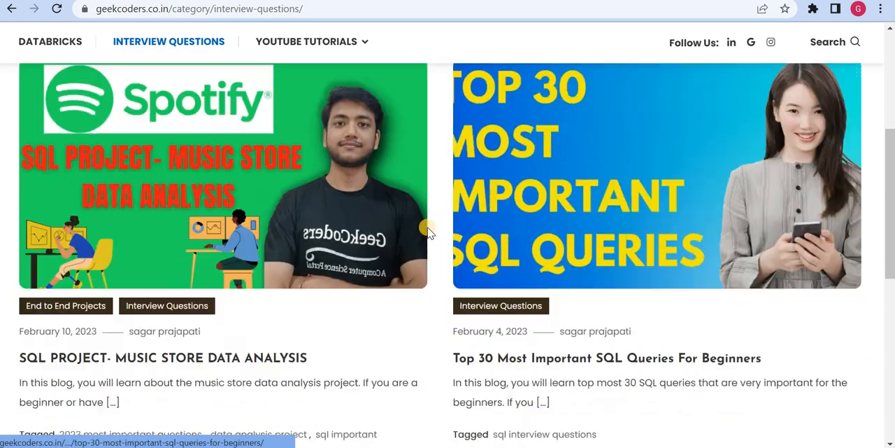
{"action": "scroll", "scroll_direction": "down", "scroll_amount": 3}
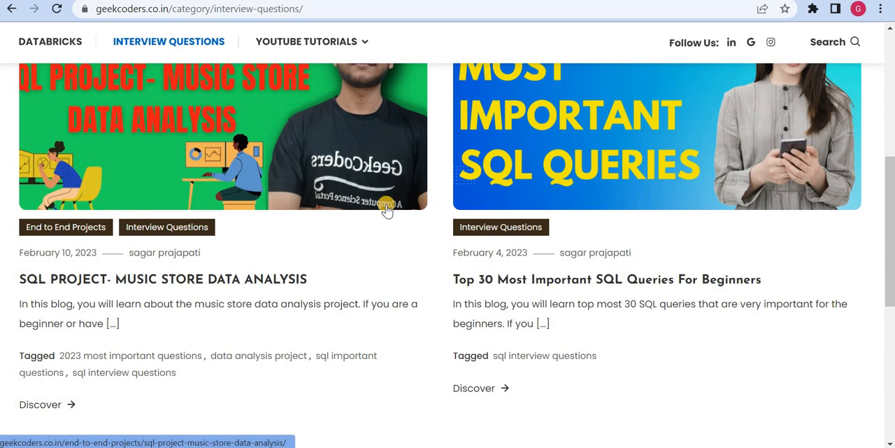
{"action": "mouse_move", "coordinate": [371, 235]}
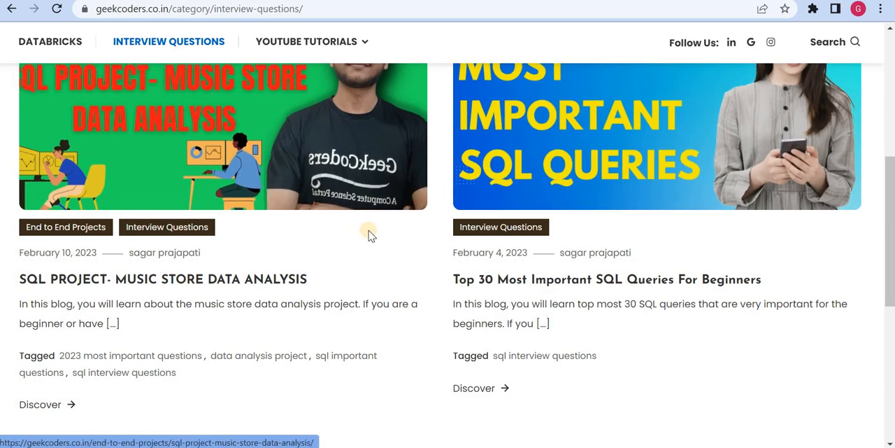
{"action": "scroll", "scroll_direction": "down", "scroll_amount": 3}
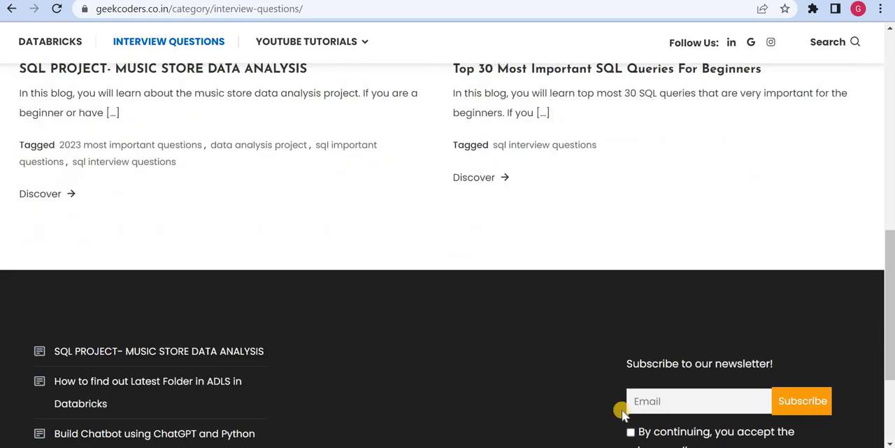
{"action": "left_click", "coordinate": [803, 400]}
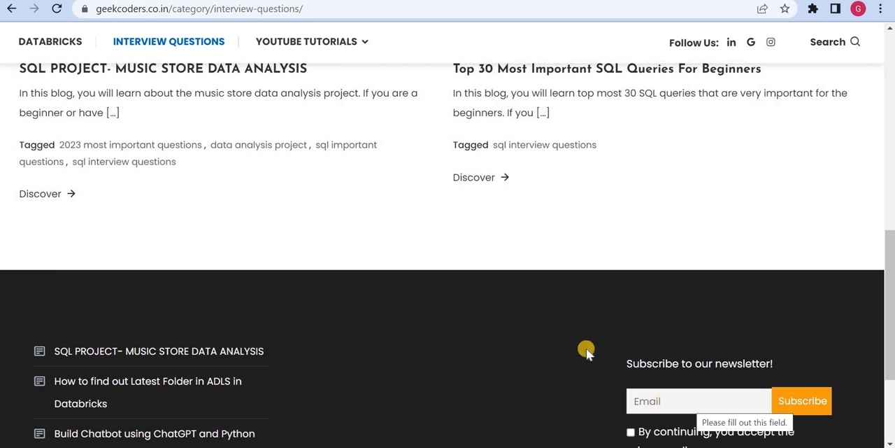
{"action": "mouse_move", "coordinate": [500, 286]}
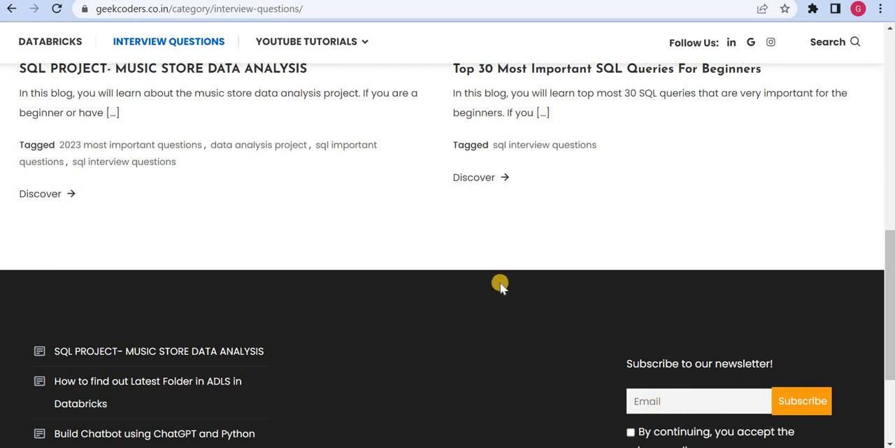
{"action": "mouse_move", "coordinate": [482, 253]}
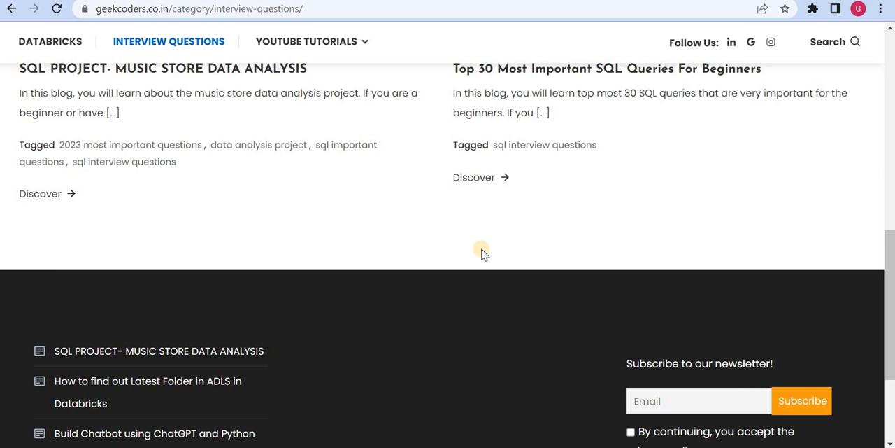
{"action": "mouse_move", "coordinate": [333, 212]}
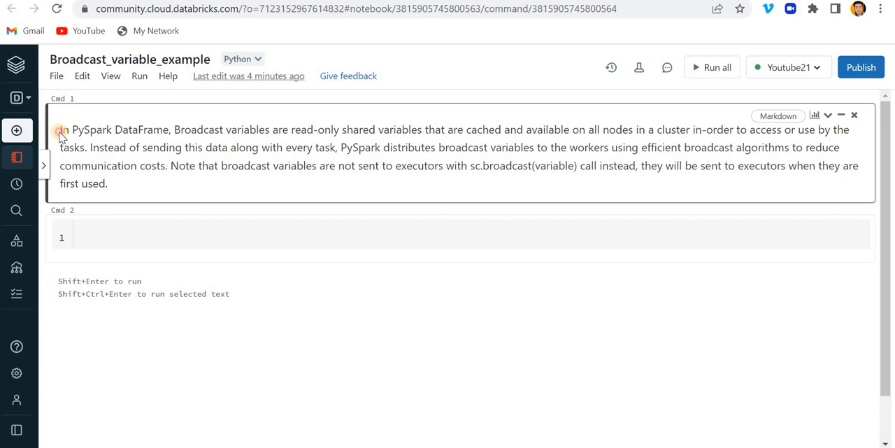
Highlight key phrases of the broadcast-variable Markdown: read-only shared, on all nodes, efficient distribution to workers.
{"action": "left_click_drag", "start_coordinate": [59, 129], "coordinate": [181, 129]}
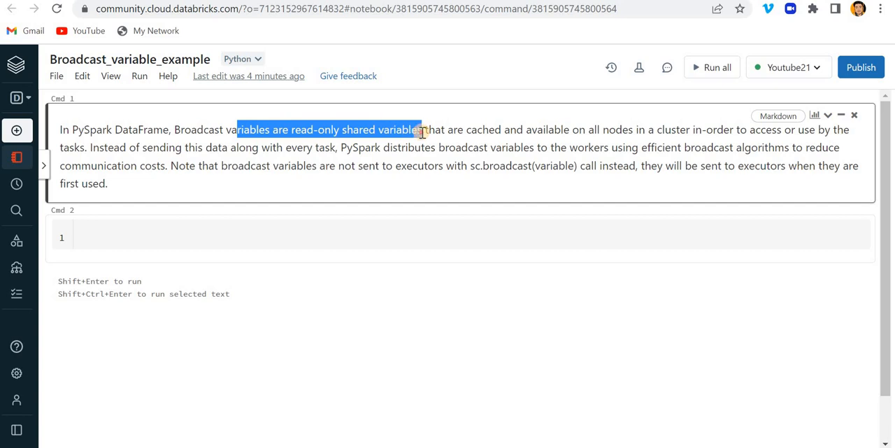
{"action": "left_click", "coordinate": [490, 129]}
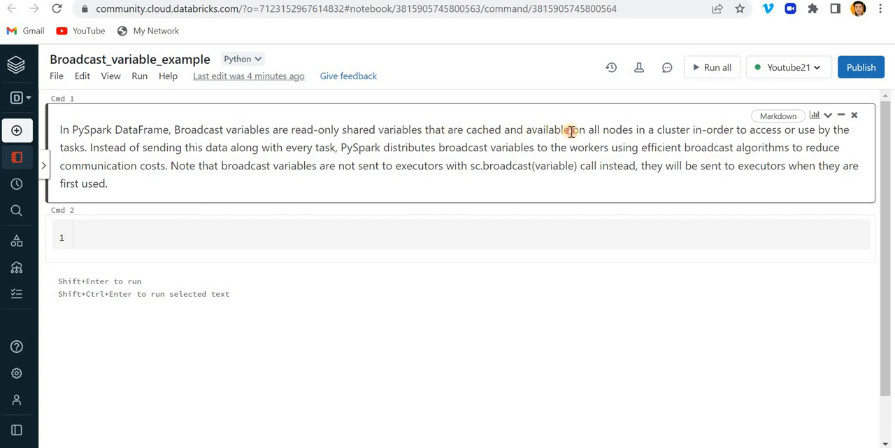
{"action": "left_click_drag", "start_coordinate": [531, 129], "coordinate": [693, 128]}
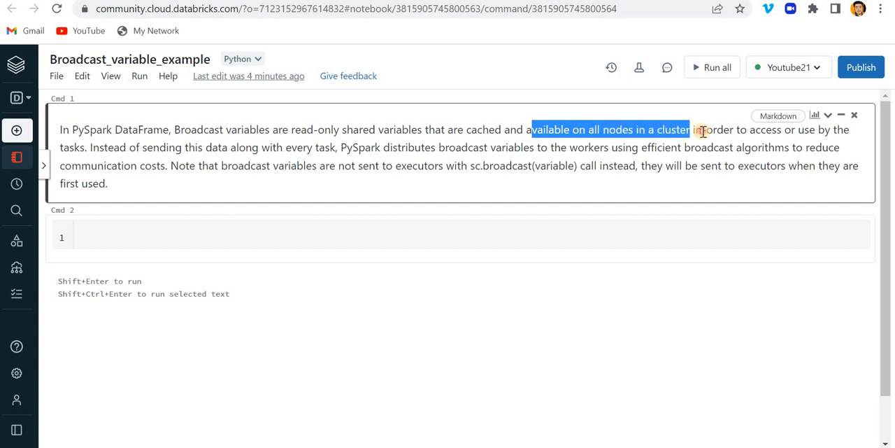
{"action": "left_click_drag", "start_coordinate": [688, 129], "coordinate": [775, 128]}
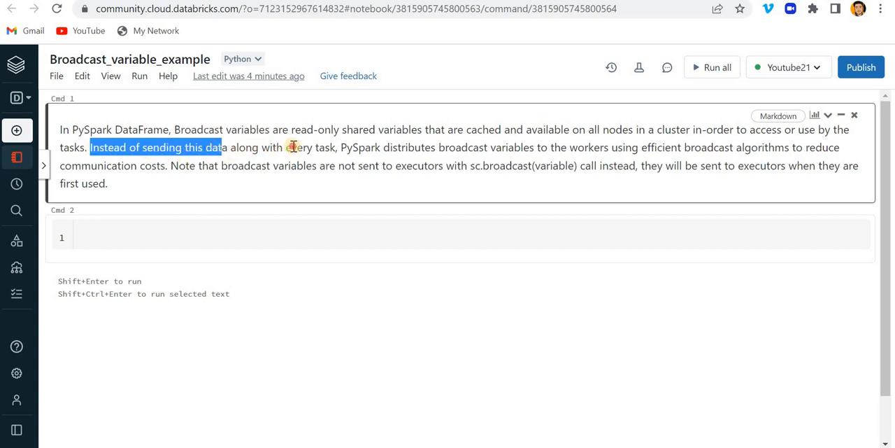
{"action": "left_click_drag", "start_coordinate": [221, 147], "coordinate": [321, 147]}
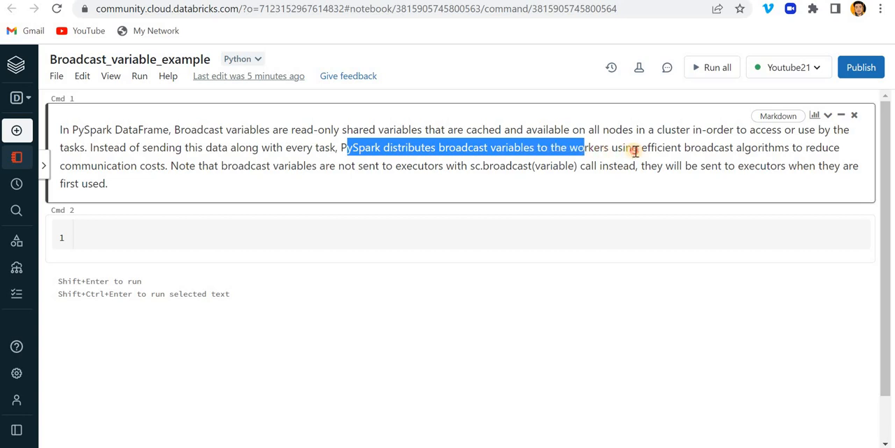
{"action": "left_click_drag", "start_coordinate": [584, 147], "coordinate": [762, 147]}
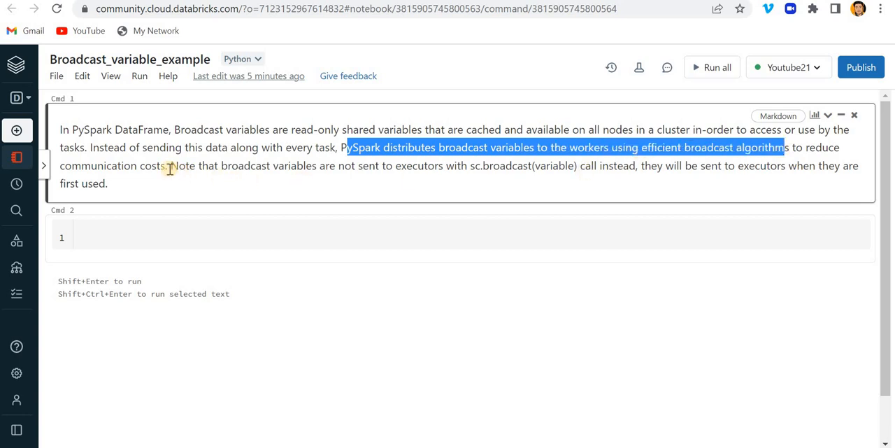
{"action": "double_click", "coordinate": [152, 166]}
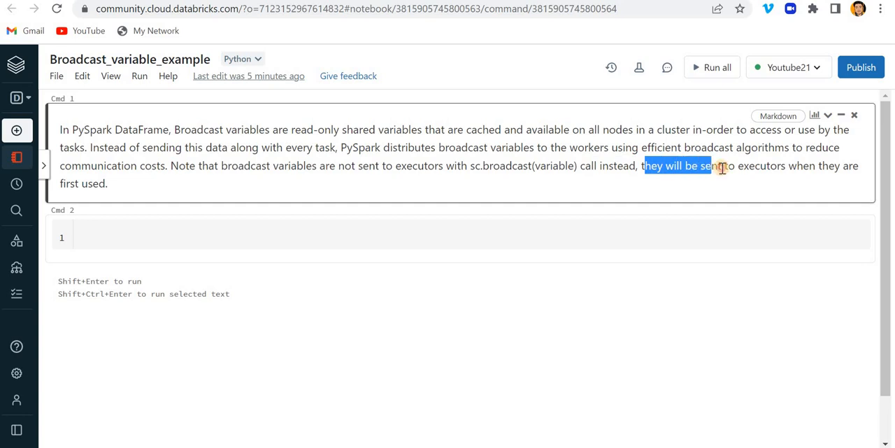
{"action": "left_click_drag", "start_coordinate": [714, 165], "coordinate": [814, 165]}
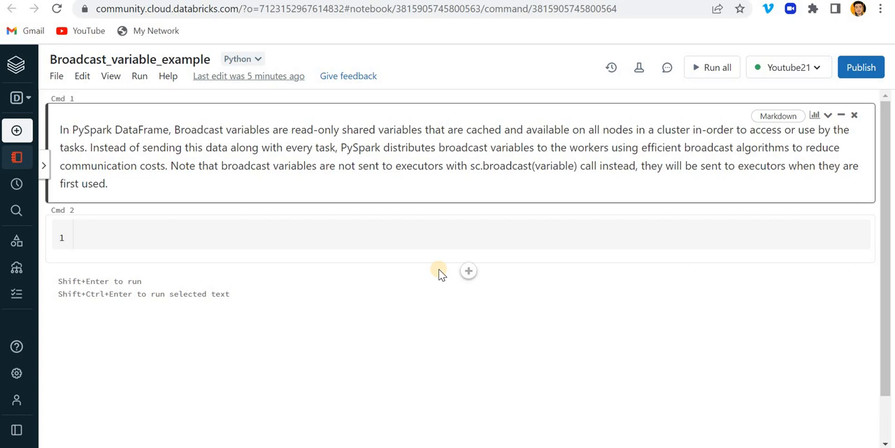
{"action": "mouse_move", "coordinate": [375, 243]}
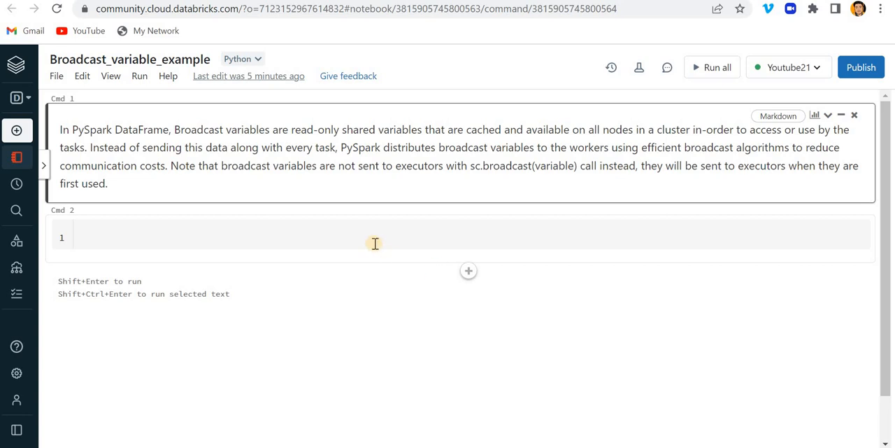
Write data=[('Sagar','IN'),('Alex','US'),('David','CA')] in the second cell.
{"action": "left_click", "coordinate": [367, 236]}
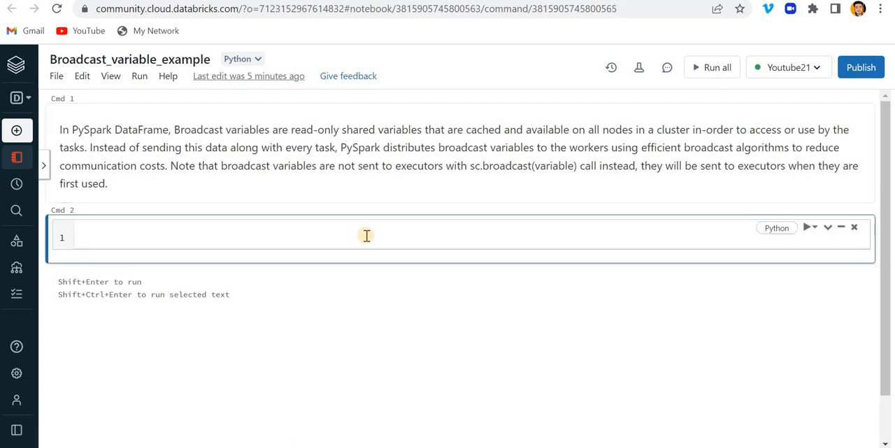
{"action": "type", "text": "data=[]"}
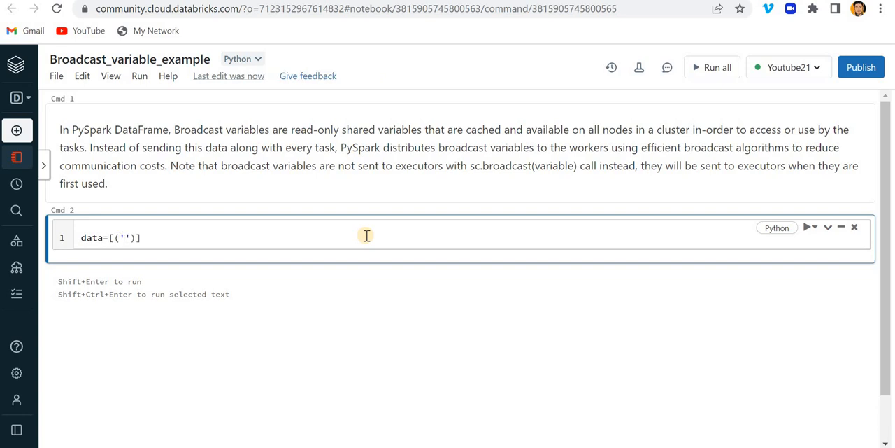
{"action": "type", "text": "Sa"}
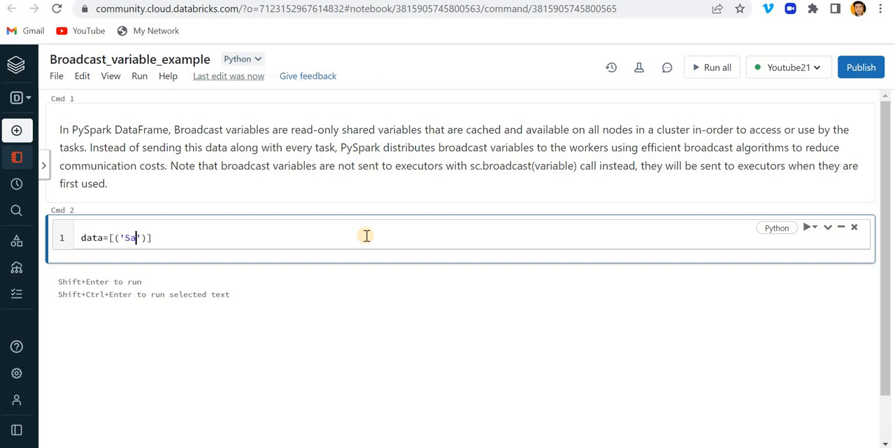
{"action": "type", "text": "gar',"}
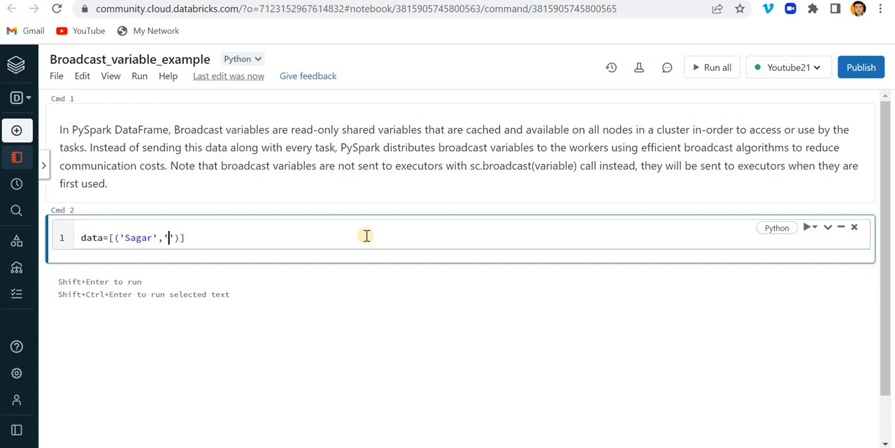
{"action": "type", "text": "IN"}
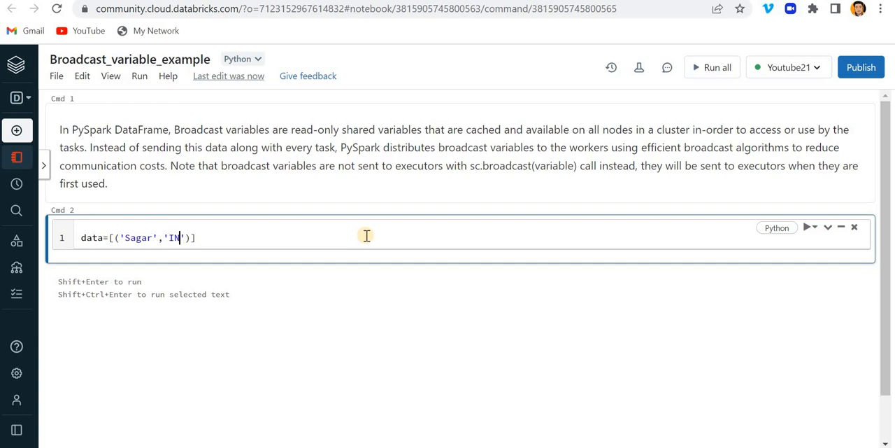
{"action": "type", "text": ",('"}
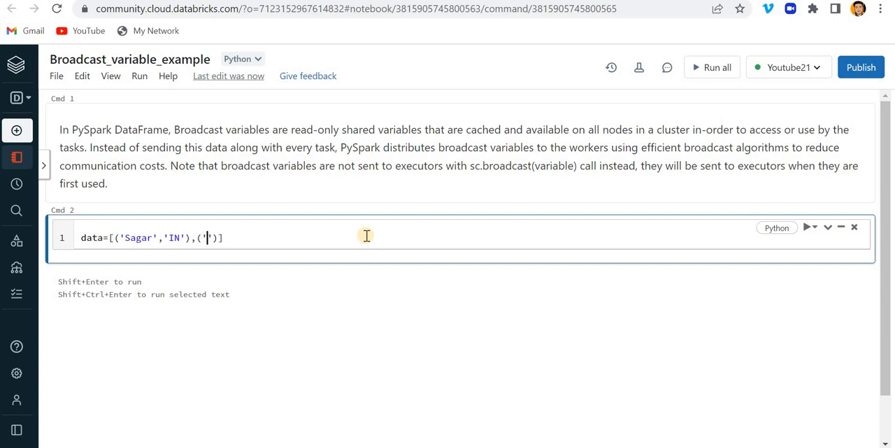
{"action": "type", "text": "Alex',"}
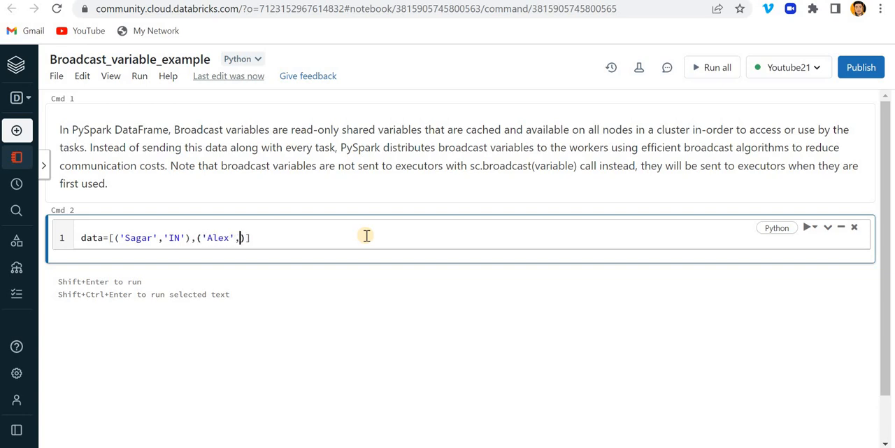
{"action": "type", "text": "USA"}
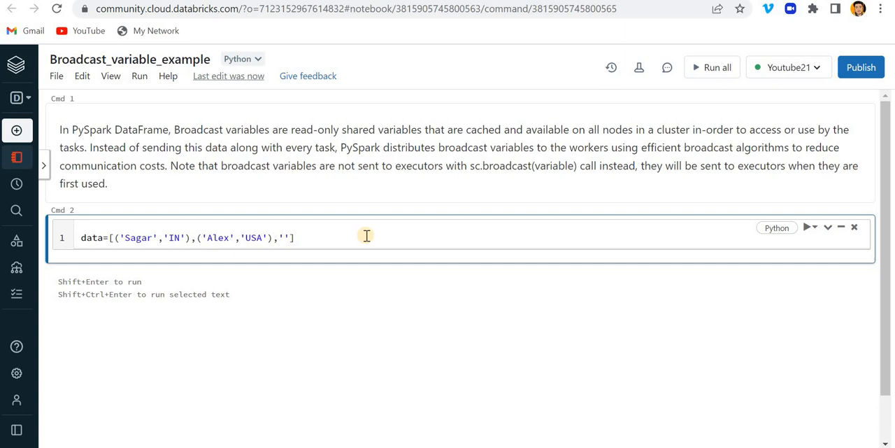
{"action": "type", "text": ",('Da'"}
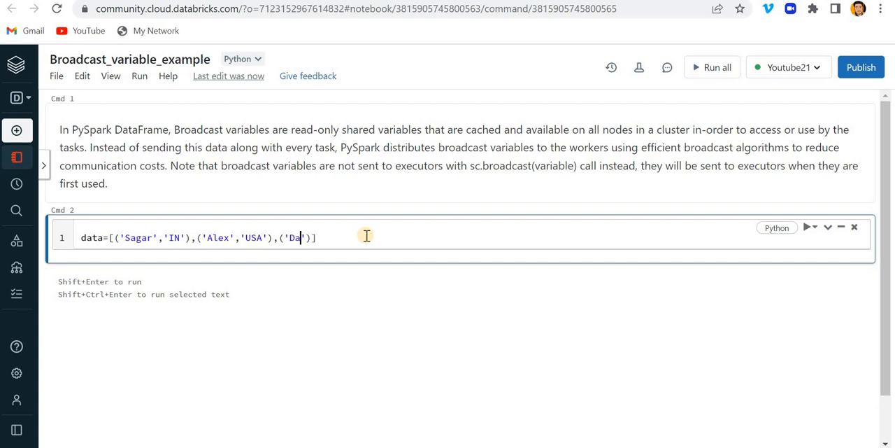
{"action": "type", "text": "vid',"}
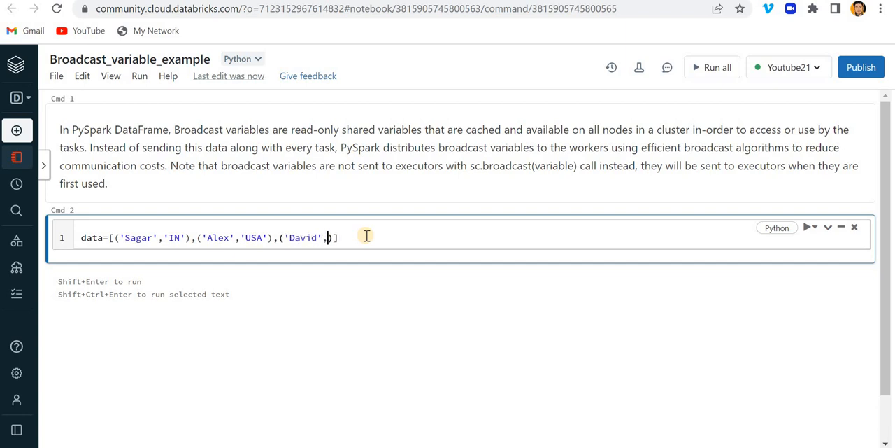
{"action": "type", "text": "'CA'"}
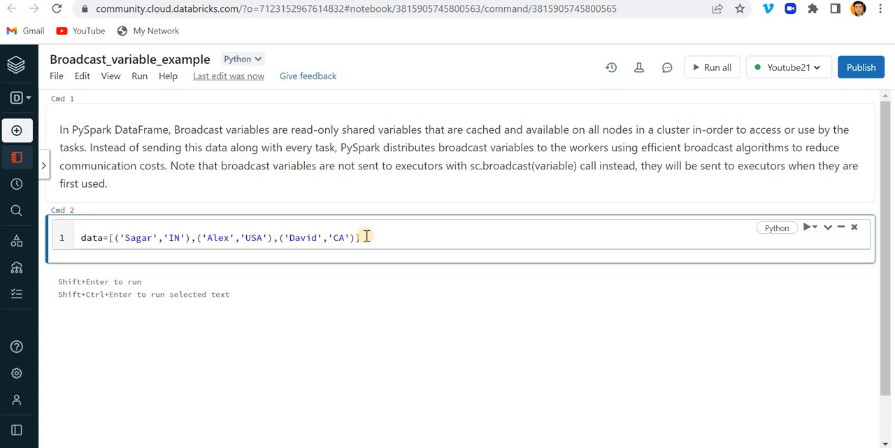
{"action": "key", "text": "Return"}
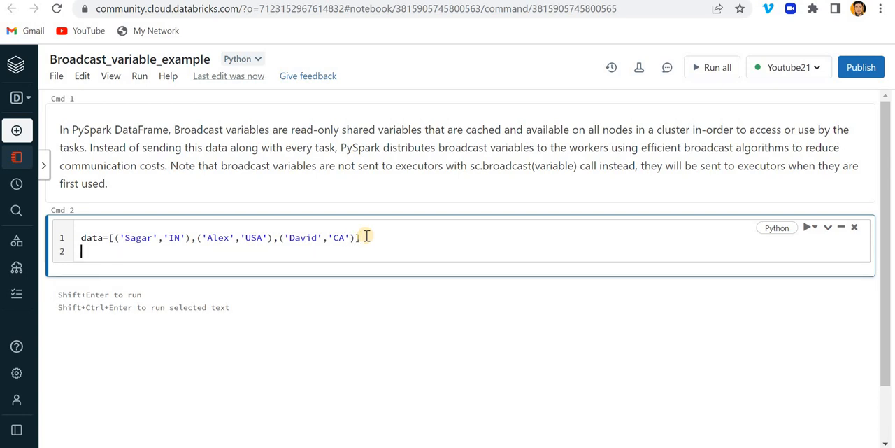
Define schema="Name string,Country string" on the next line.
{"action": "type", "text": "schema"}
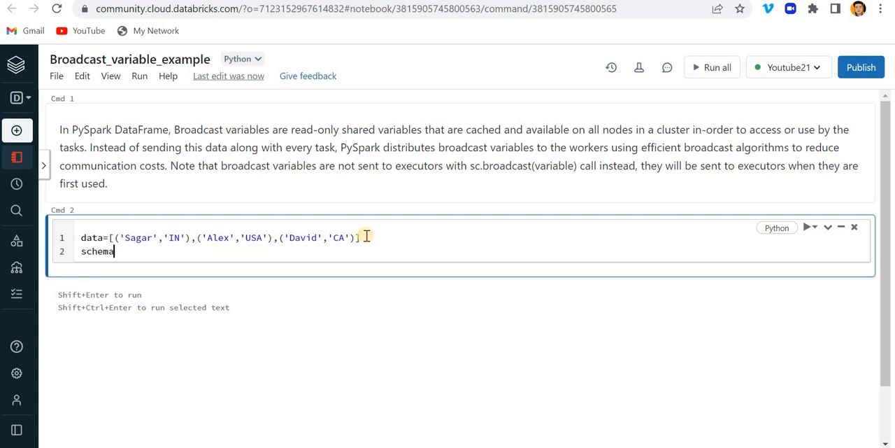
{"action": "type", "text": "=\"\""}
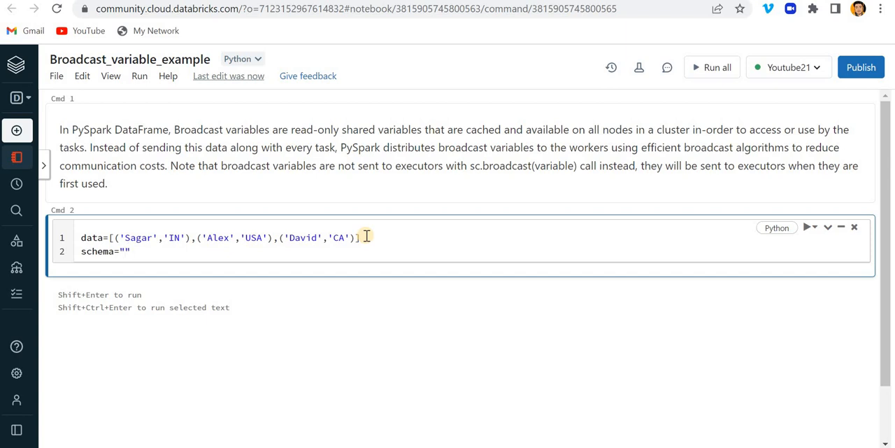
{"action": "type", "text": "Name s"}
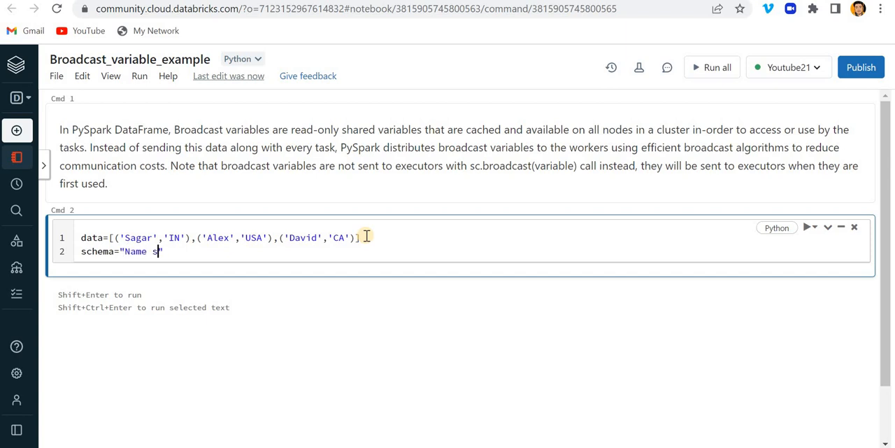
{"action": "type", "text": "tring,"}
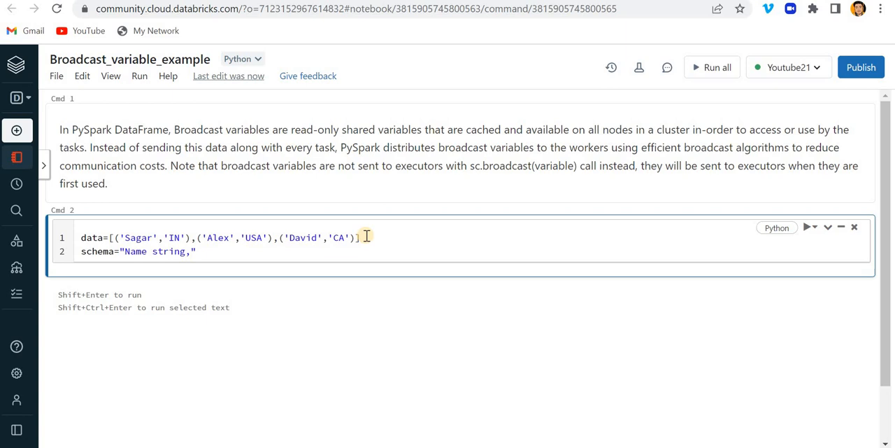
{"action": "type", "text": "C"}
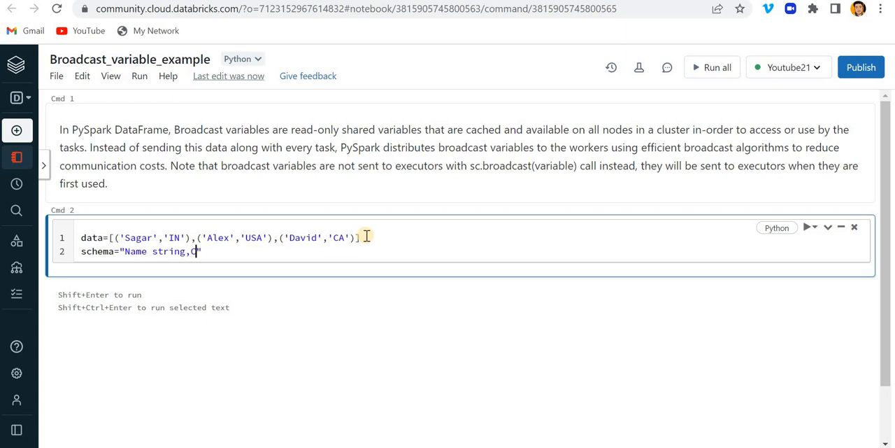
{"action": "type", "text": "ountry"}
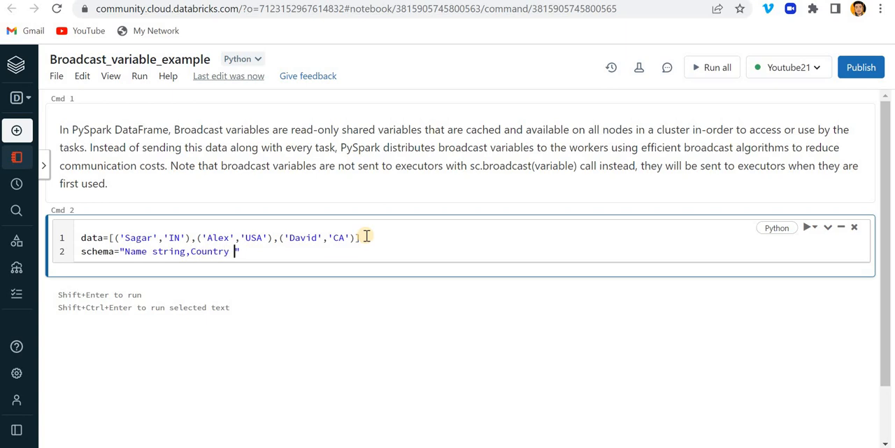
{"action": "type", "text": "string\""}
{"action": "type", "text": "df=sp"}
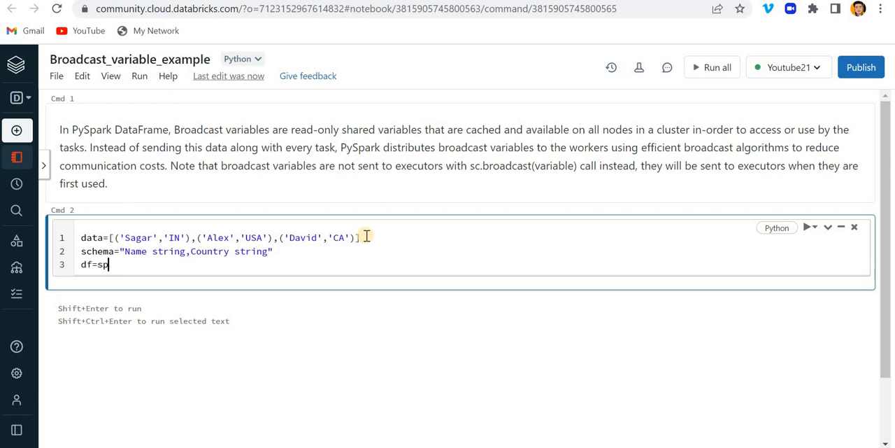
Build df with spark.createDataFrame(data,schema) and add df.show().
{"action": "type", "text": "ark."}
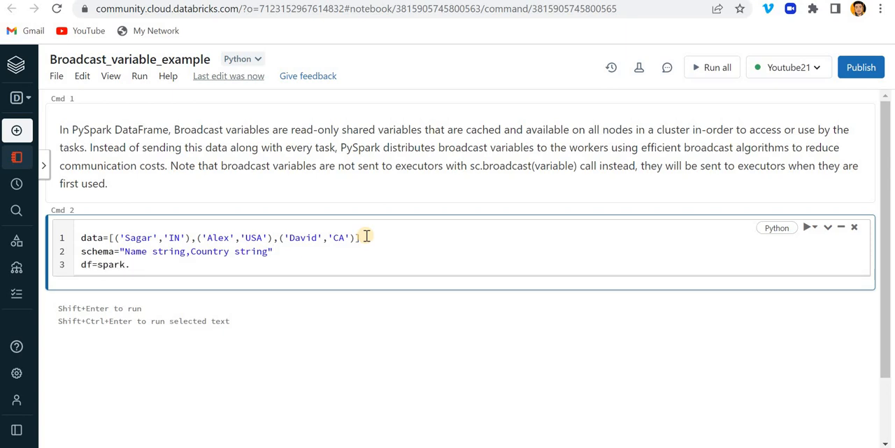
{"action": "type", "text": "cre"}
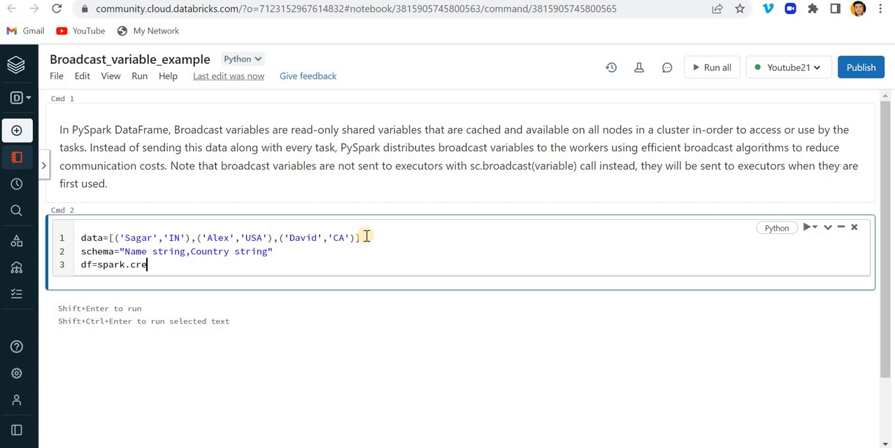
{"action": "type", "text": "ateDaat="}
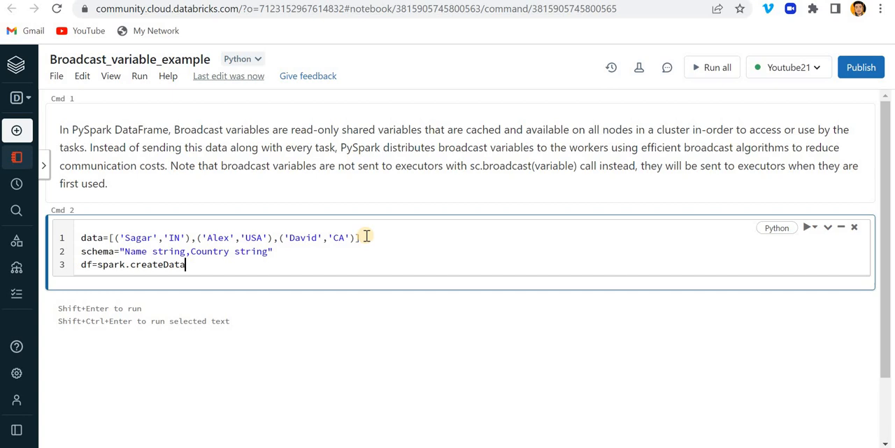
{"action": "type", "text": "Frame("}
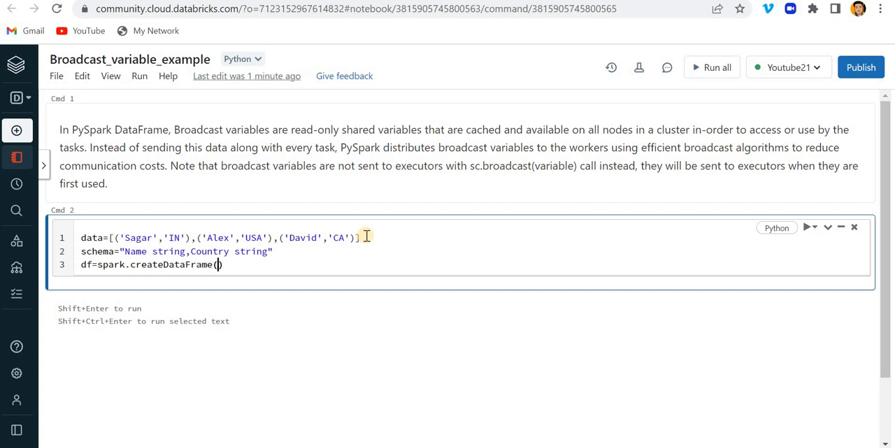
{"action": "type", "text": "data"}
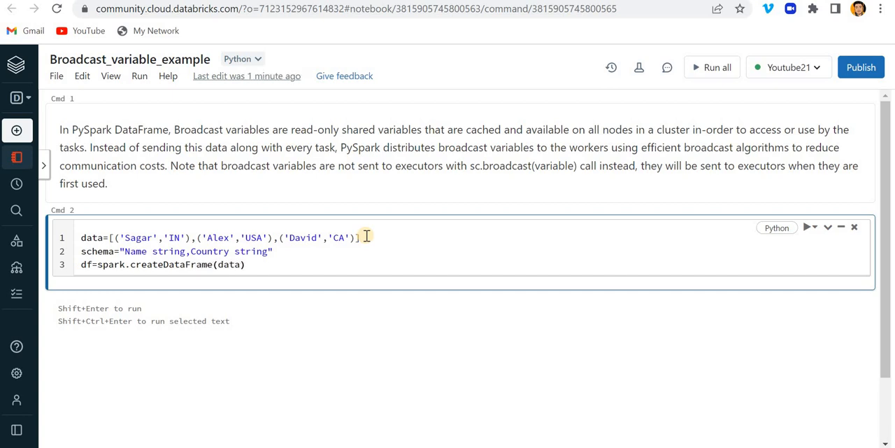
{"action": "type", "text": ",sc"}
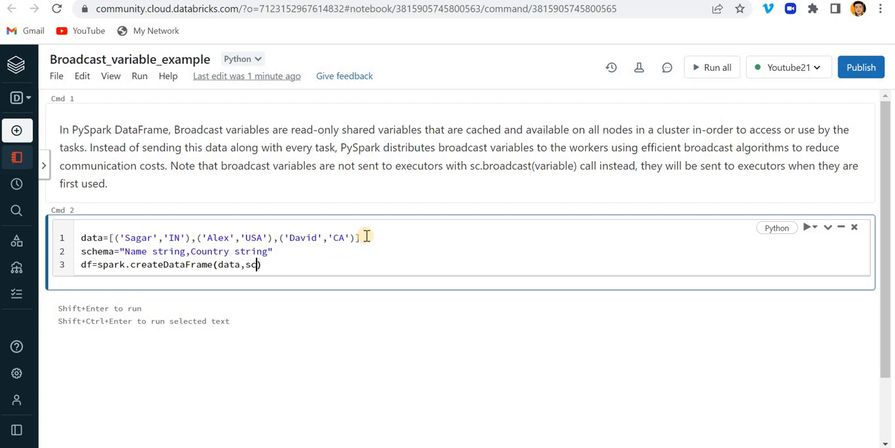
{"action": "type", "text": "e"}
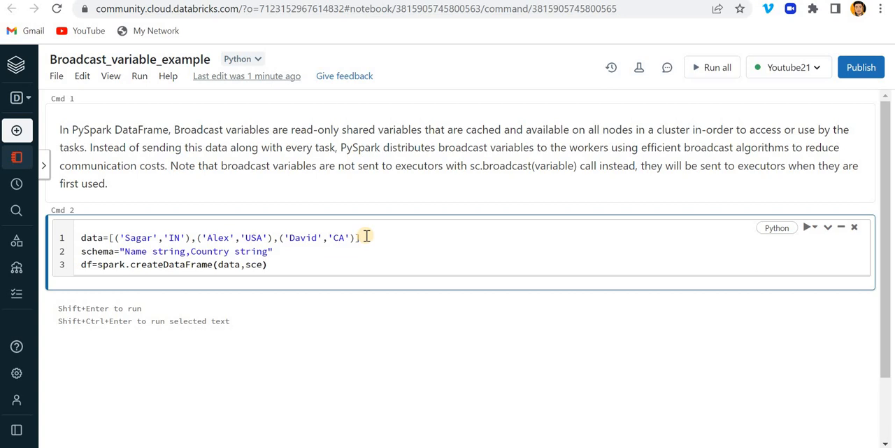
{"action": "type", "text": "hema"}
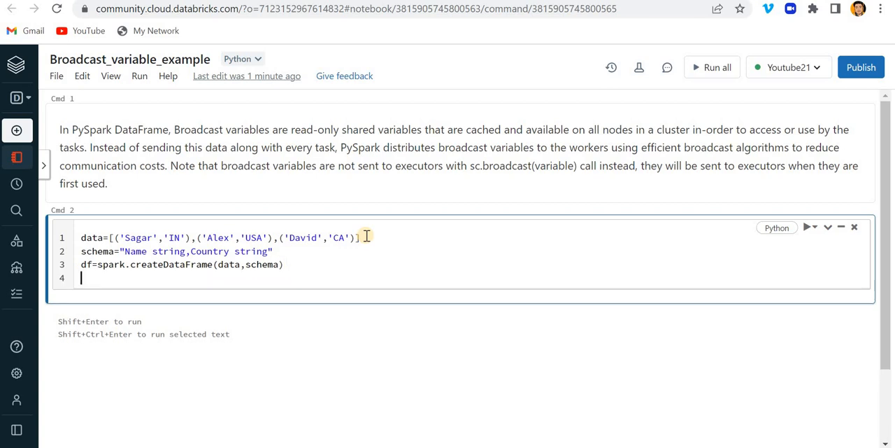
{"action": "type", "text": "df.show("}
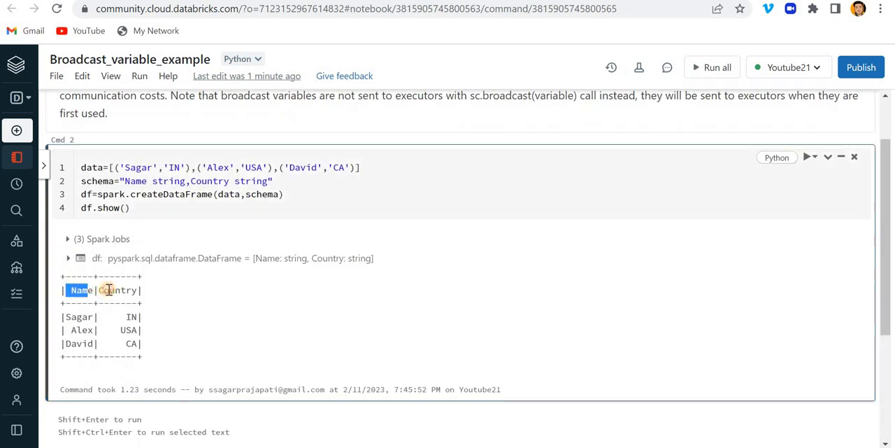
Point out the Name header and three output rows, then move into the new empty cell.
{"action": "double_click", "coordinate": [81, 316]}
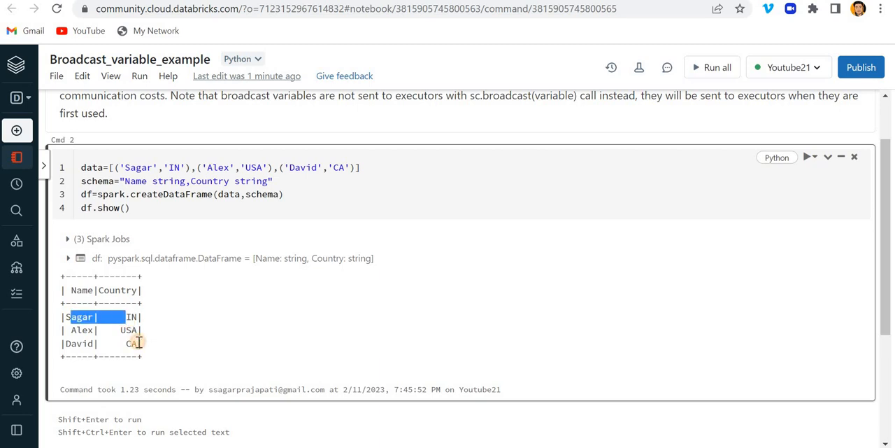
{"action": "left_click_drag", "start_coordinate": [78, 316], "coordinate": [132, 342]}
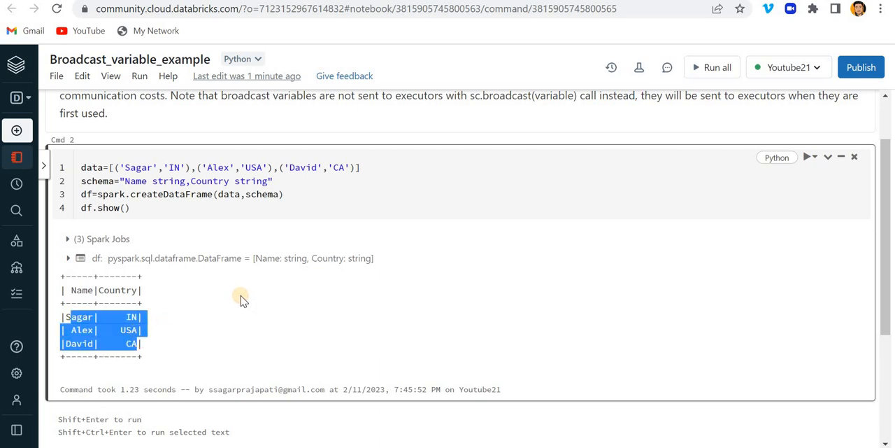
{"action": "scroll", "scroll_direction": "down", "scroll_amount": 3}
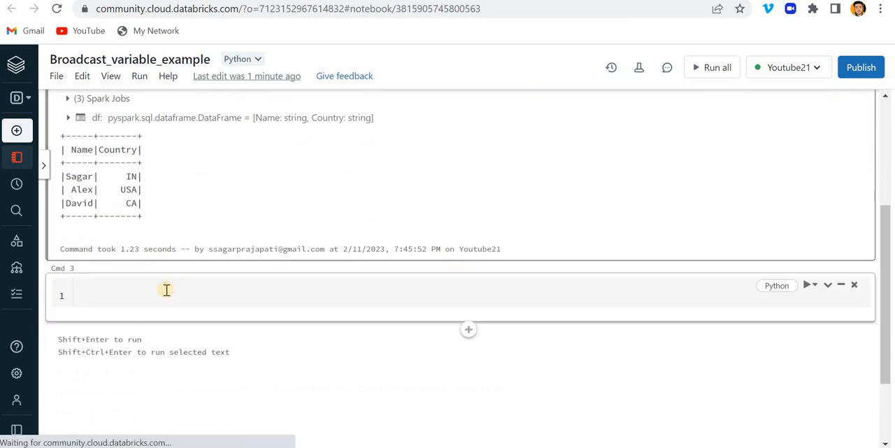
{"action": "left_click", "coordinate": [167, 294]}
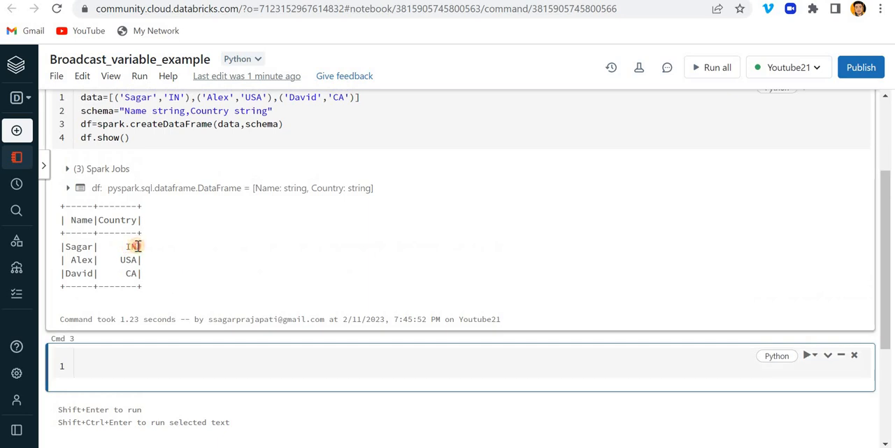
Highlight the country codes IN and USA in the displayed output.
{"action": "double_click", "coordinate": [132, 246]}
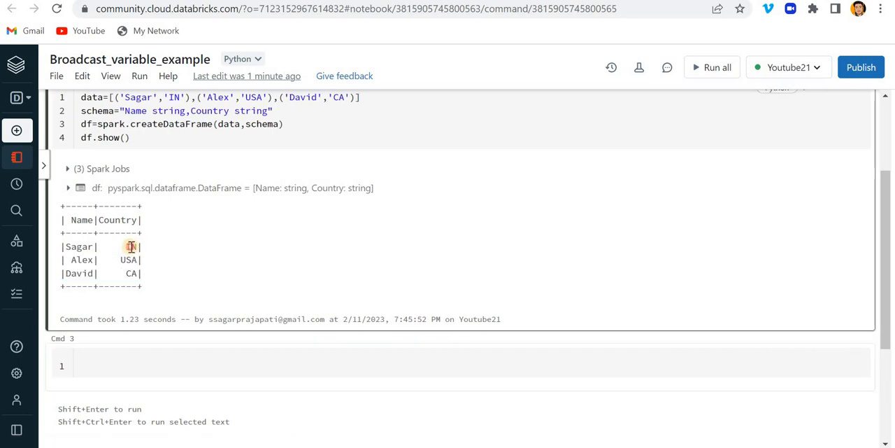
{"action": "left_click_drag", "start_coordinate": [129, 246], "coordinate": [138, 273]}
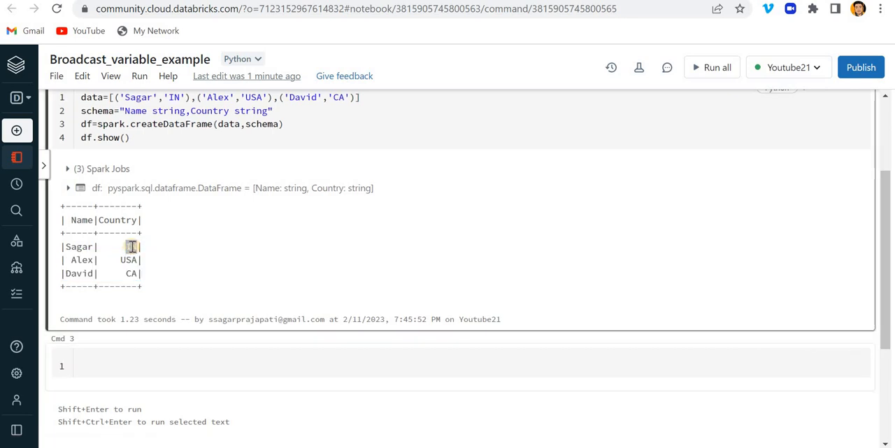
{"action": "double_click", "coordinate": [132, 246]}
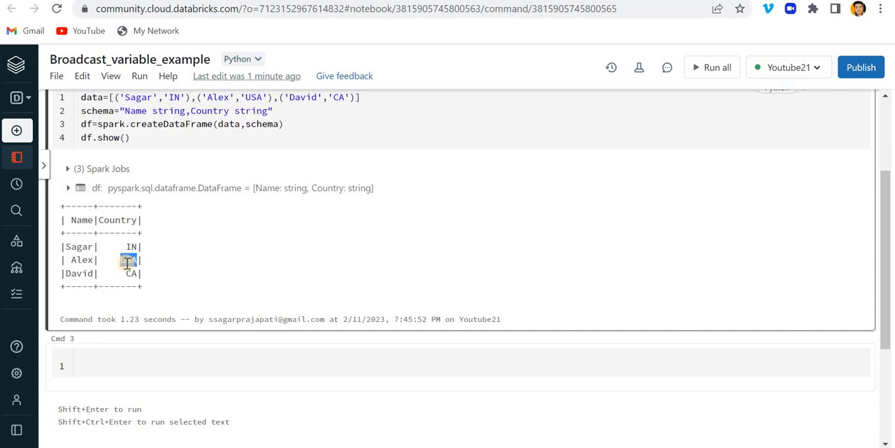
{"action": "double_click", "coordinate": [129, 261]}
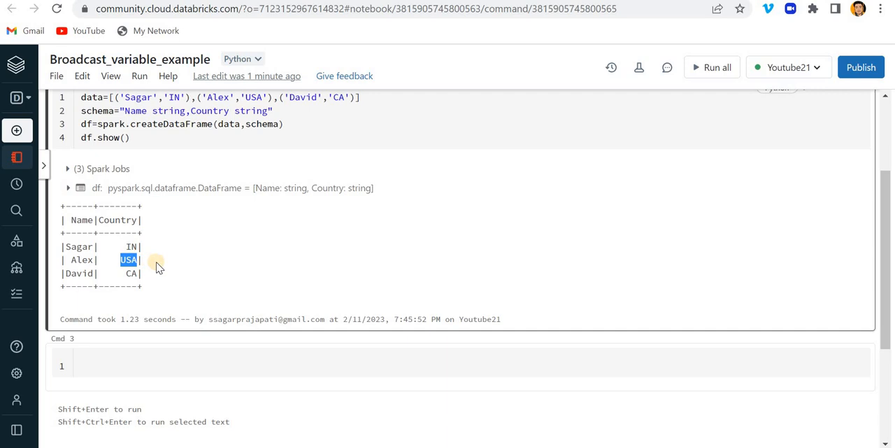
{"action": "mouse_move", "coordinate": [147, 277]}
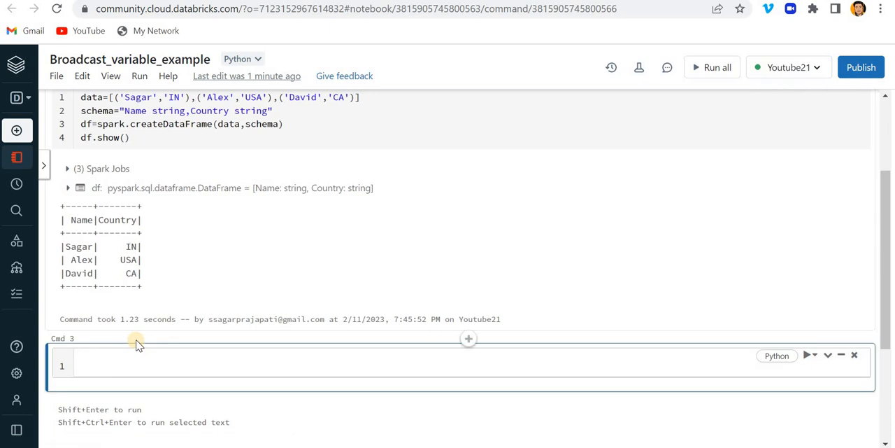
Write country_dict mapping IN to India, USA to United States of America, CA to Canada.
{"action": "type", "text": "d"}
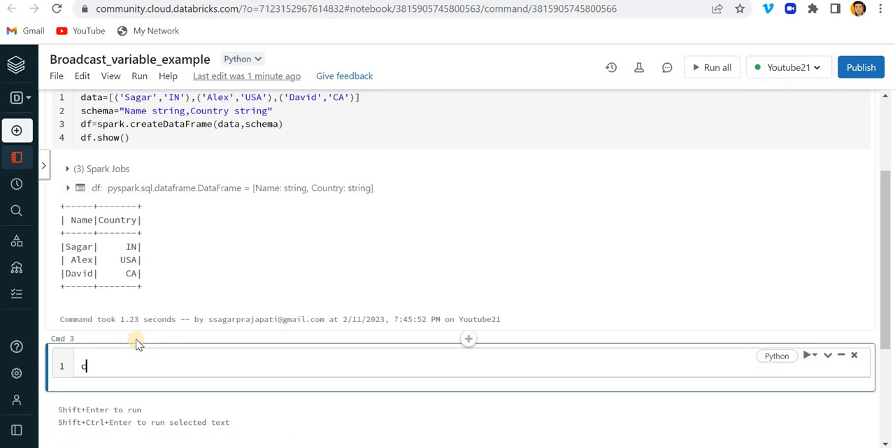
{"action": "type", "text": "ountry"}
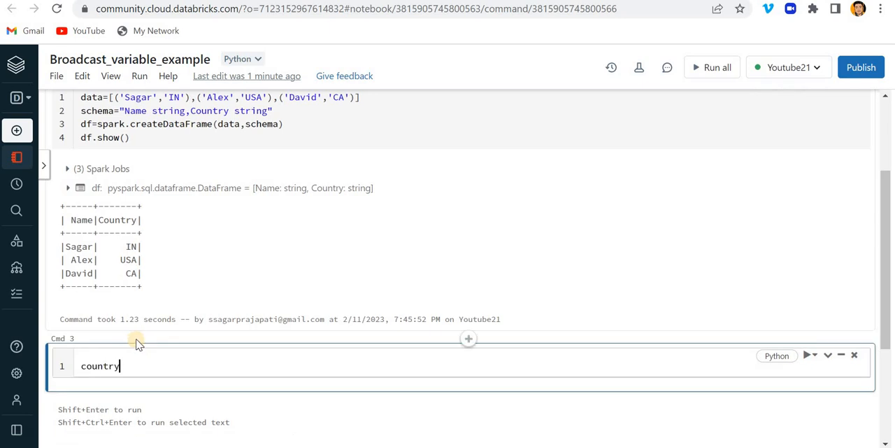
{"action": "type", "text": "_dict="}
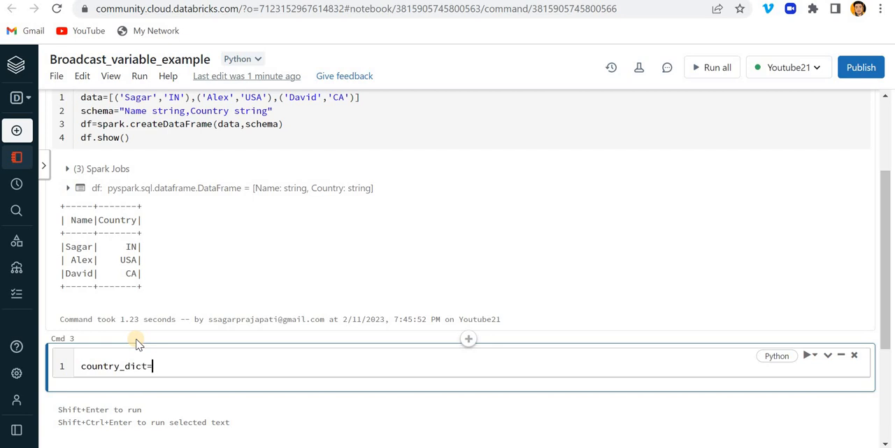
{"action": "type", "text": "{'IN'}"}
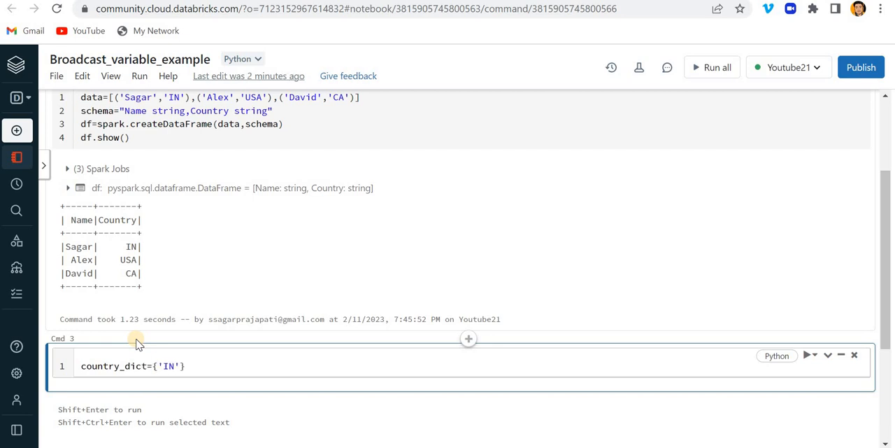
{"action": "type", "text": ":'"}
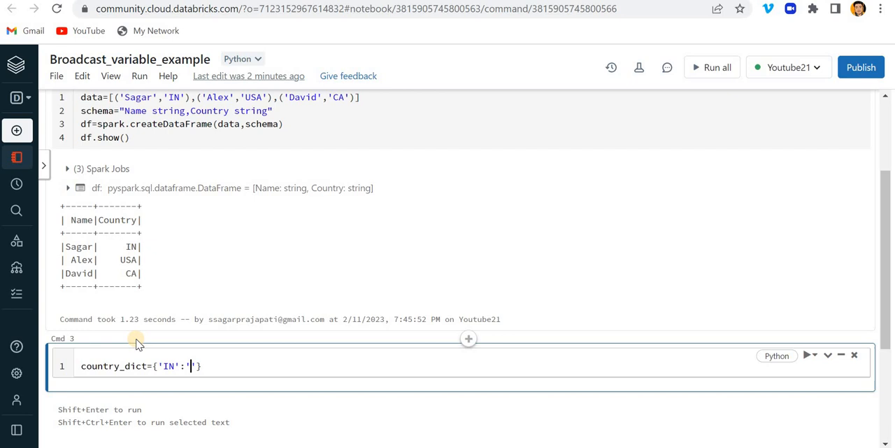
{"action": "type", "text": "INDIA',"}
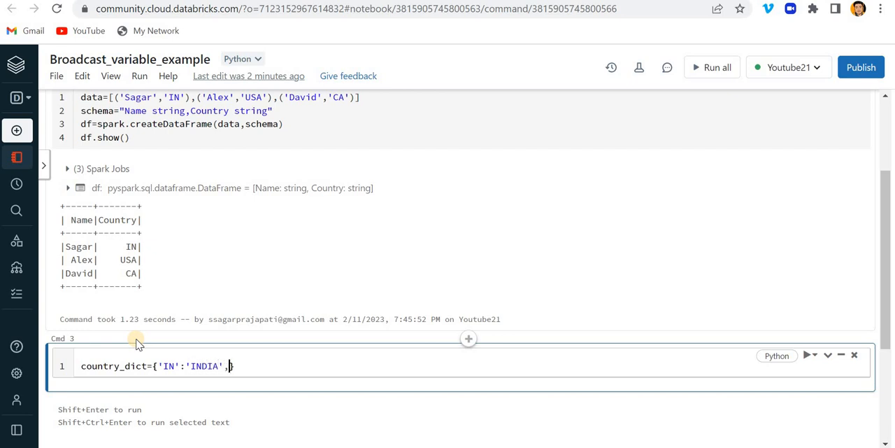
{"action": "type", "text": "''}"}
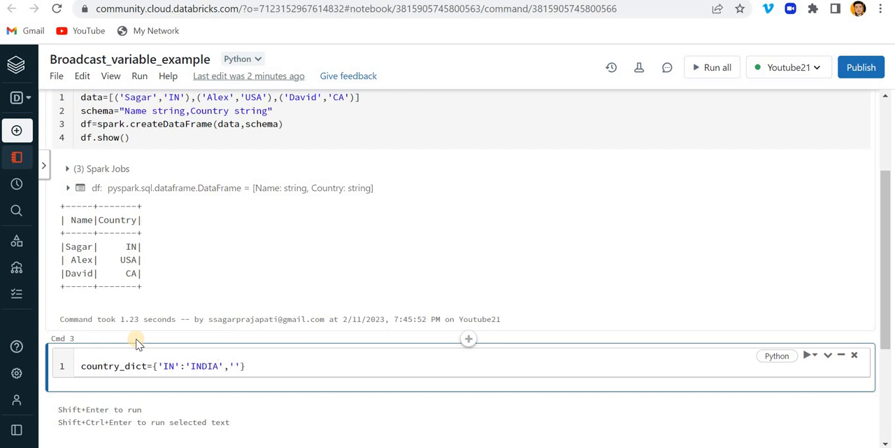
{"action": "type", "text": "'USA':'"}
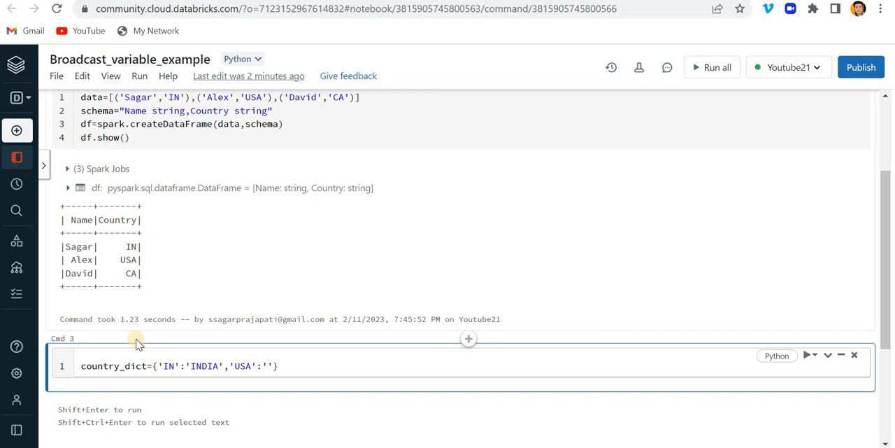
{"action": "type", "text": "United State"}
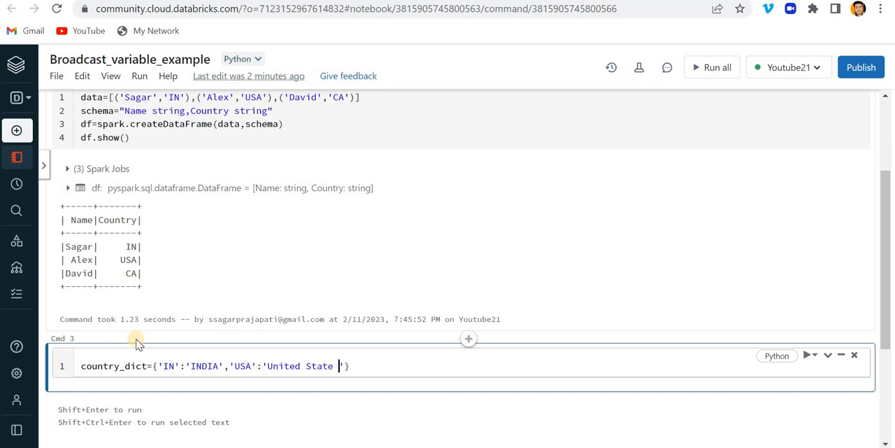
{"action": "type", "text": "of America"}
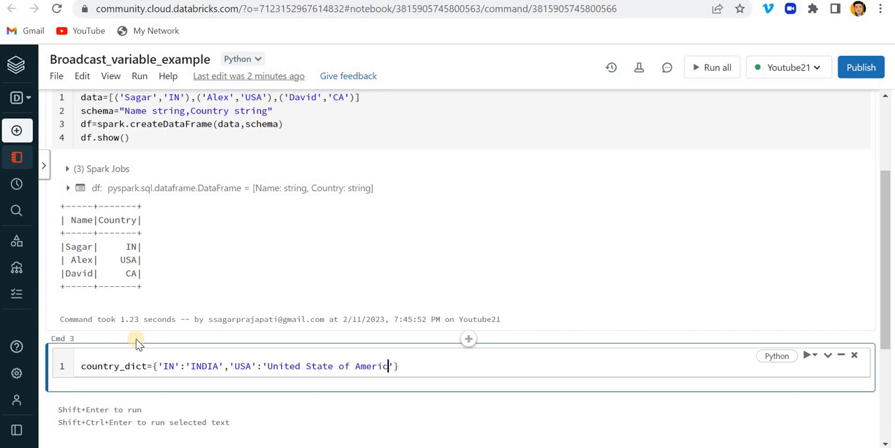
{"action": "type", "text": "a','"}
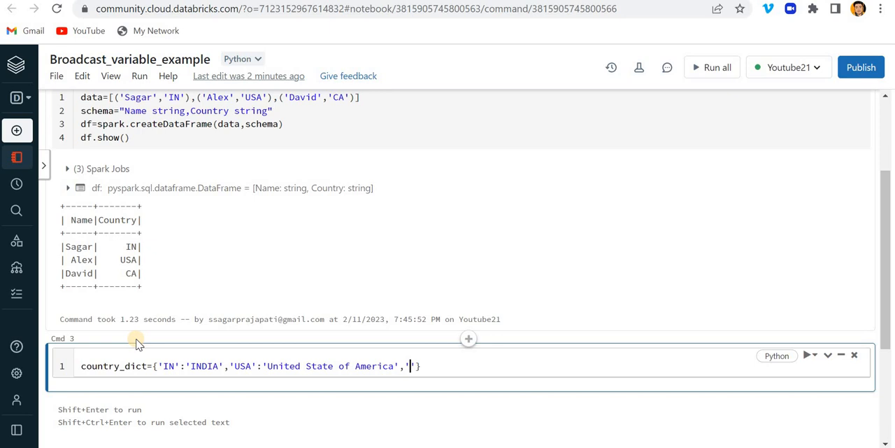
{"action": "type", "text": "CA':"}
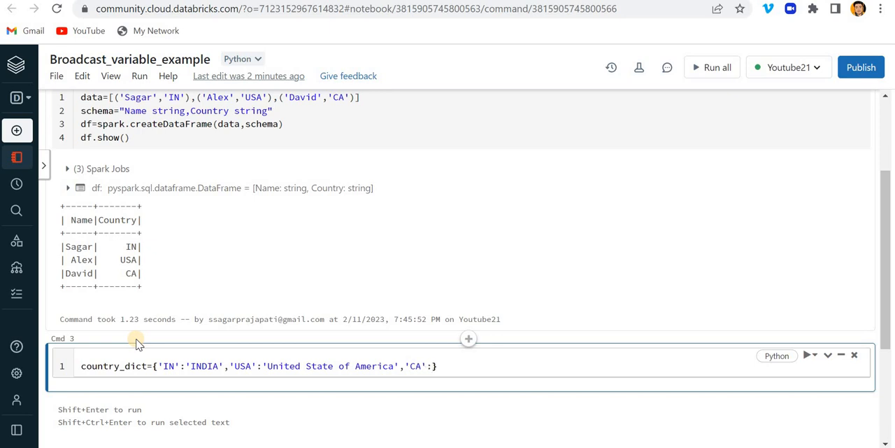
{"action": "type", "text": "CANADA"}
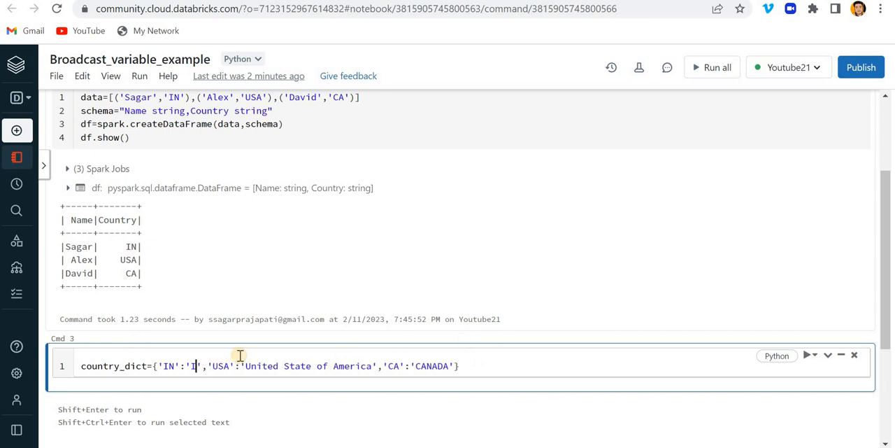
{"action": "type", "text": "ns"}
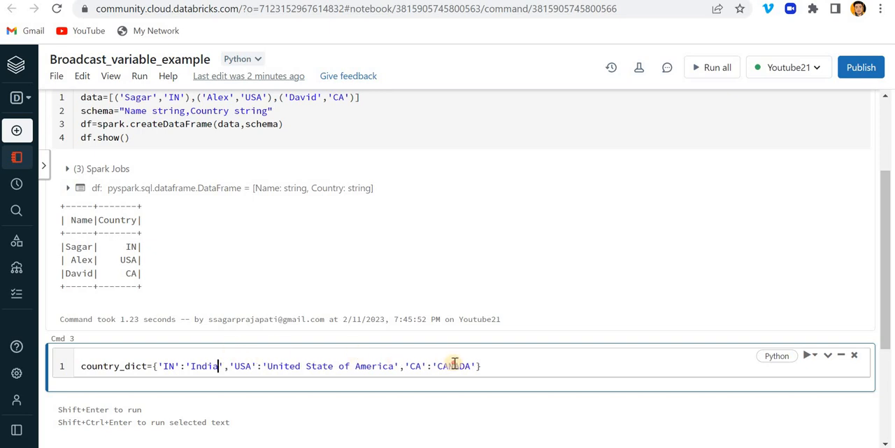
{"action": "type", "text": "Canada"}
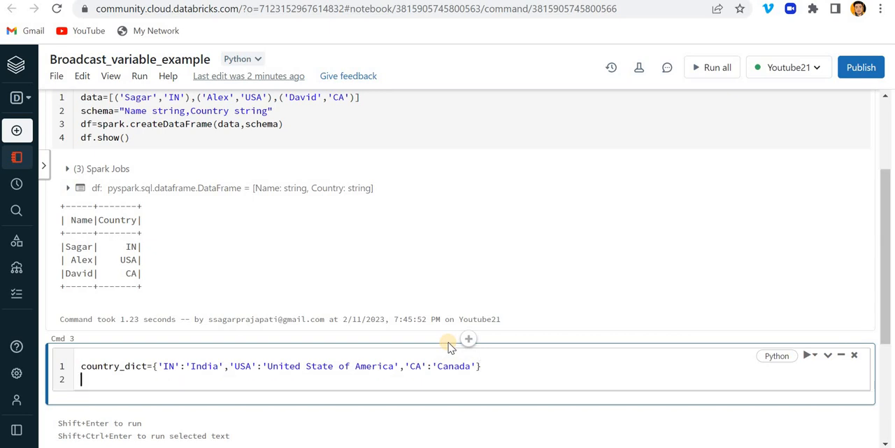
Add print(country_dict) below the dictionary.
{"action": "type", "text": "print()"}
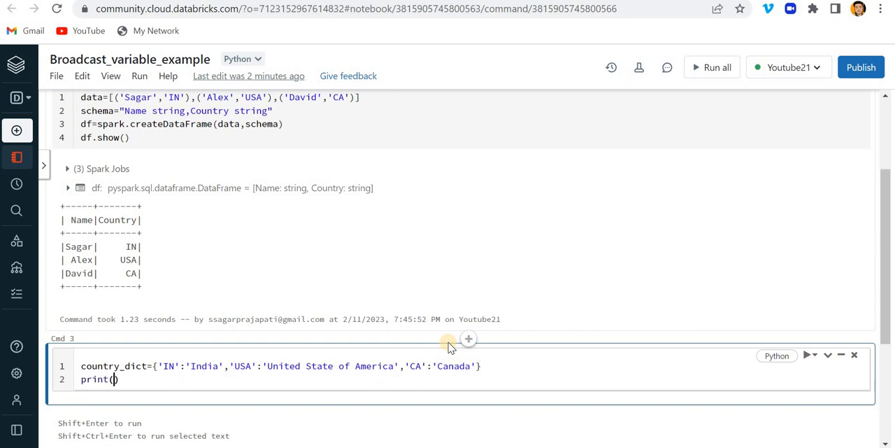
{"action": "type", "text": "country_dict"}
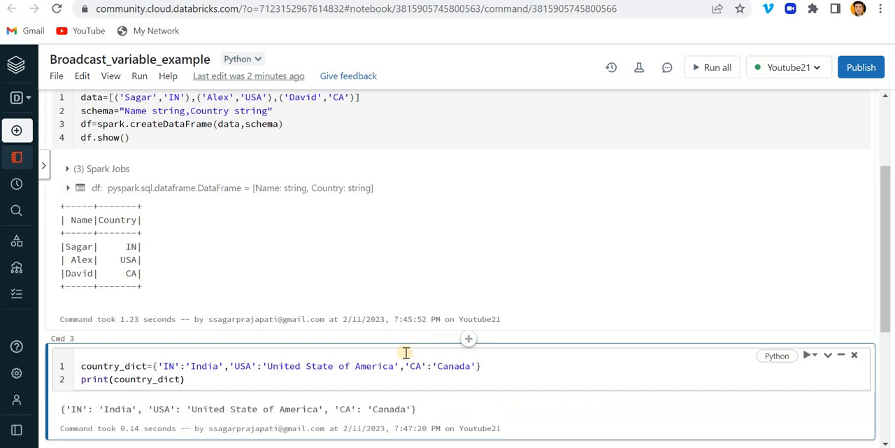
{"action": "scroll", "scroll_direction": "down", "scroll_amount": 3}
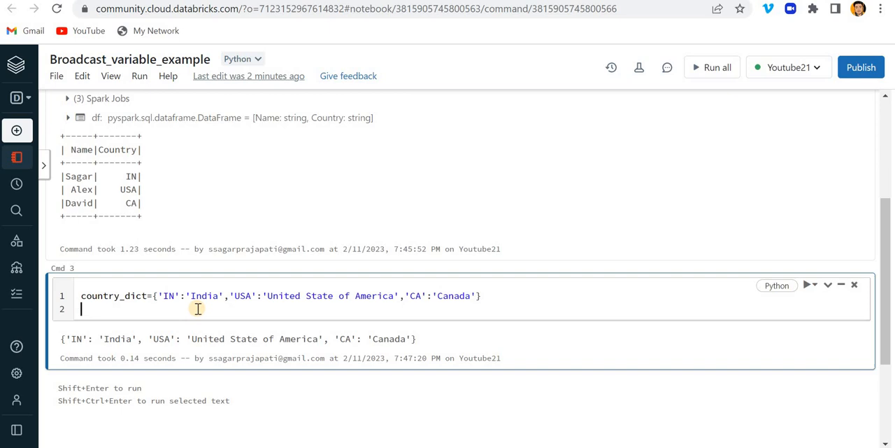
Assign broadcast_country=spark.sparkContext(country_dict) and run, hitting the not-callable error.
{"action": "type", "text": "broa"}
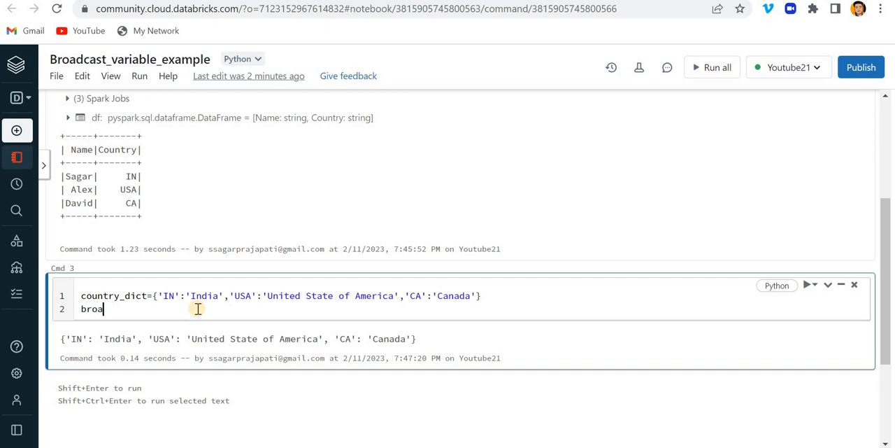
{"action": "type", "text": "dcast_"}
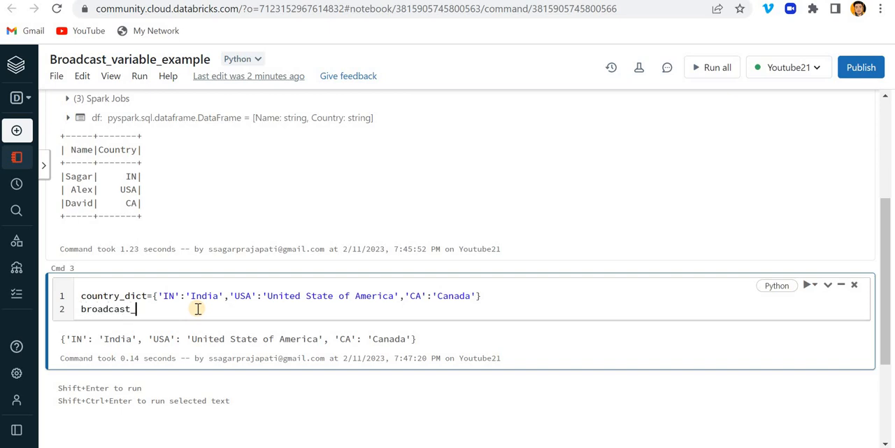
{"action": "type", "text": "vr"}
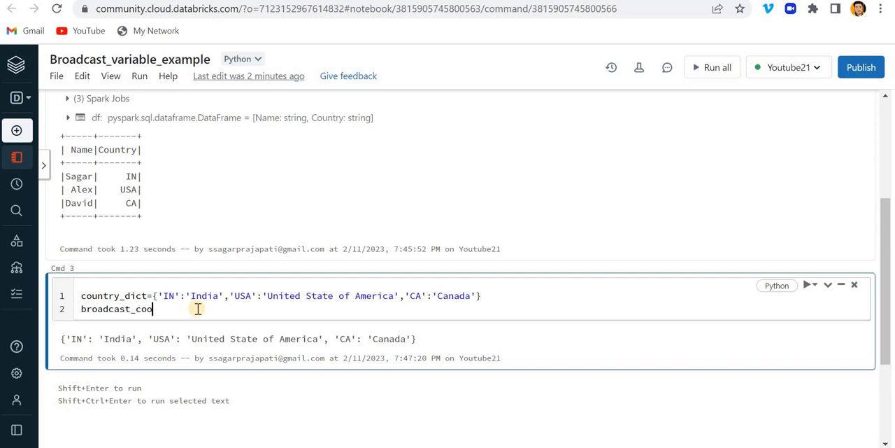
{"action": "key", "text": "Backspace"}
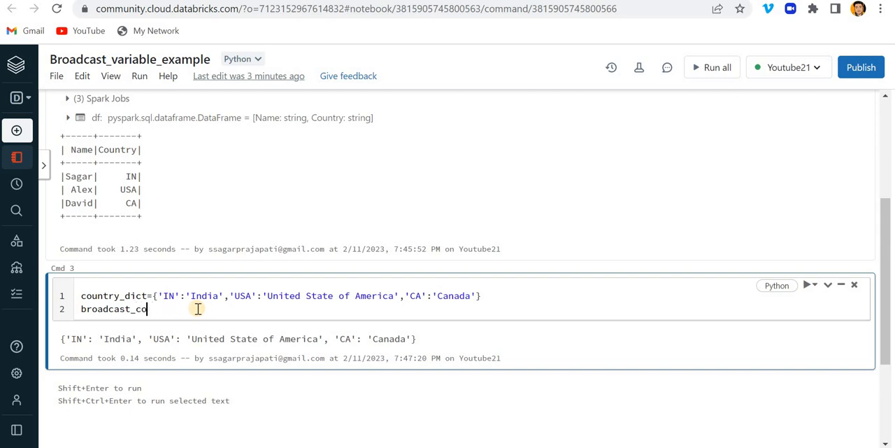
{"action": "type", "text": "untry=spark"}
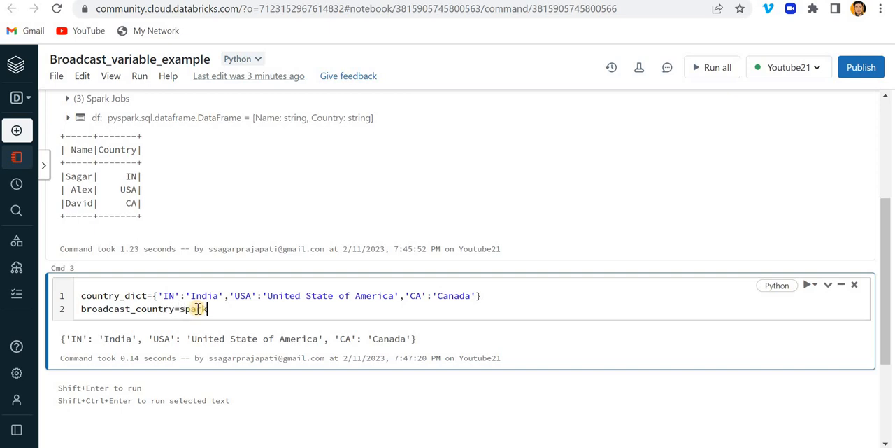
{"action": "type", "text": "."}
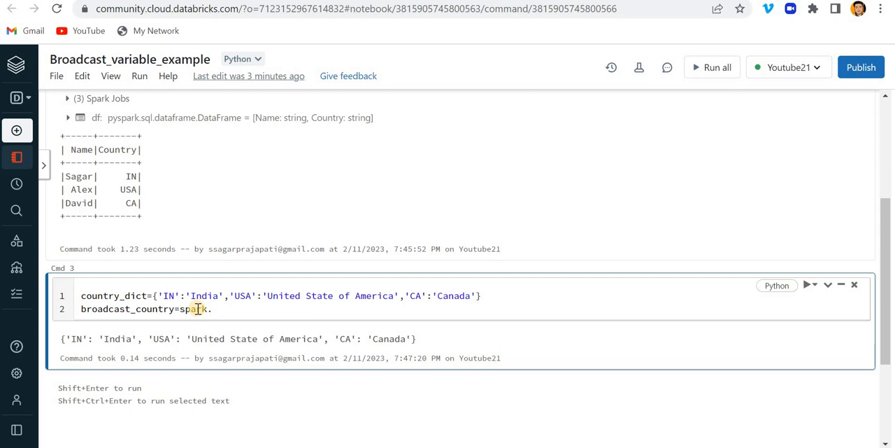
{"action": "type", "text": ".s"}
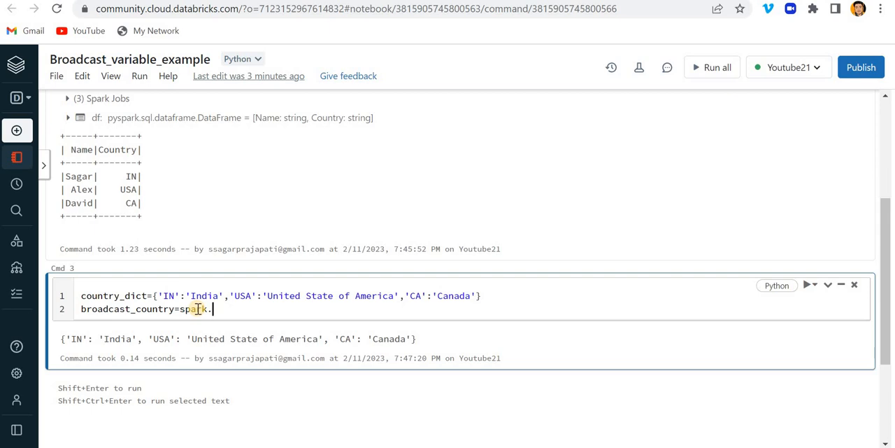
{"action": "type", "text": "sparkCo"}
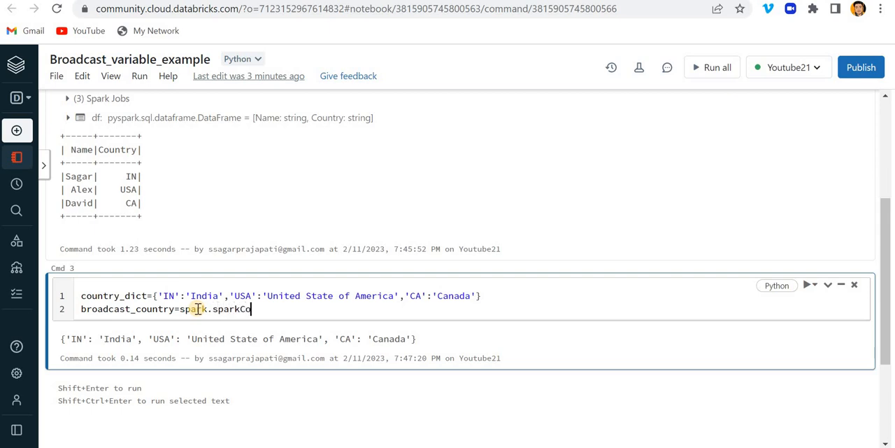
{"action": "type", "text": "ntext()"}
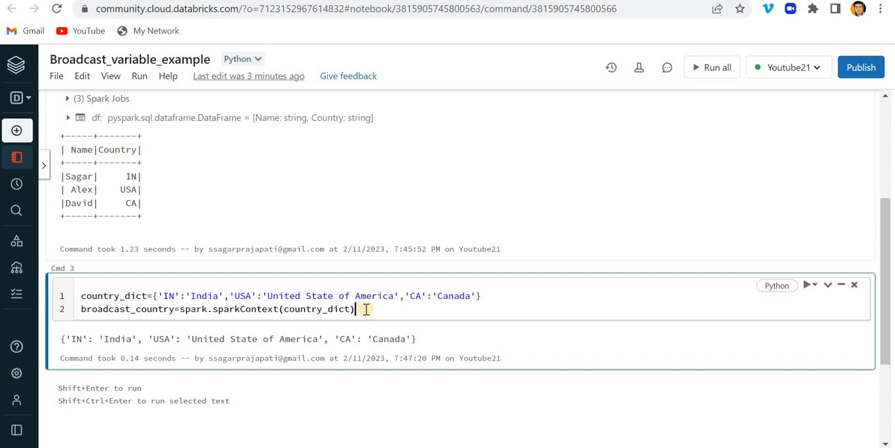
{"action": "key", "text": "shift+Return"}
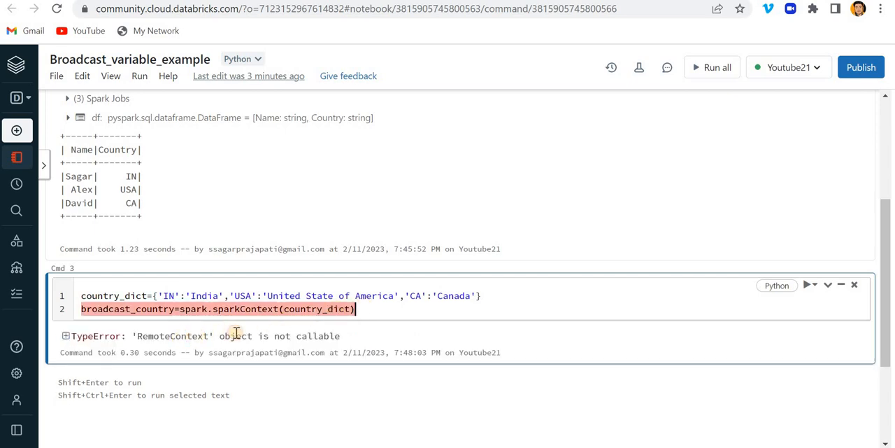
{"action": "double_click", "coordinate": [171, 336]}
{"action": "type", "text": ".broadcast"}
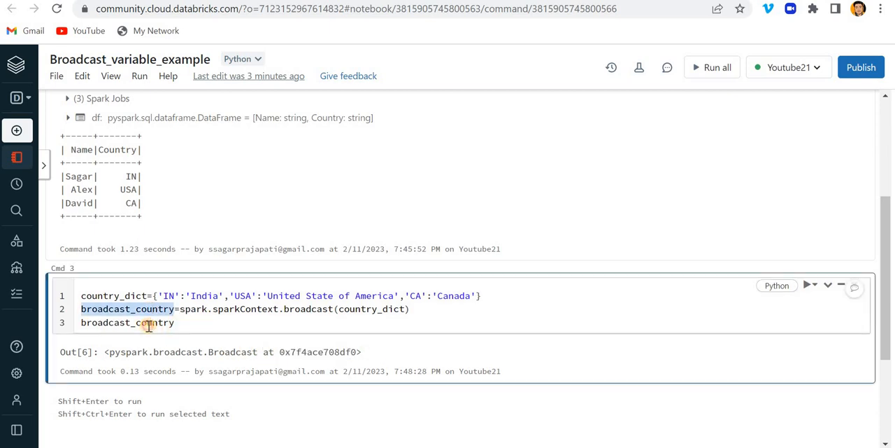
Remove the extra broadcast_country line and add a new empty cell below the broadcast output.
{"action": "double_click", "coordinate": [151, 321]}
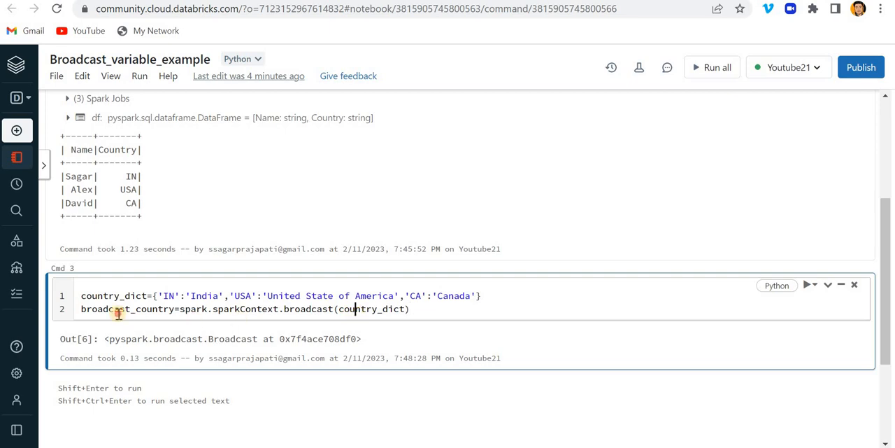
{"action": "left_click", "coordinate": [467, 378]}
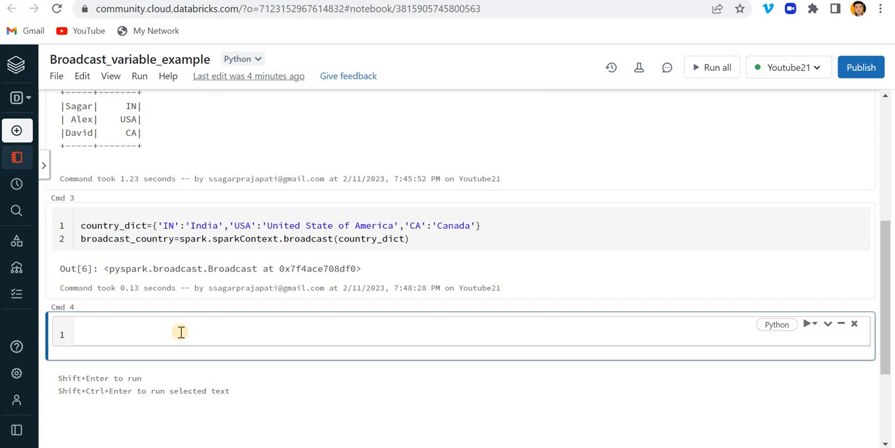
Try broadcast_country.value('IN') in the new cell, raising dict not callable.
{"action": "type", "text": "broadcast_country"}
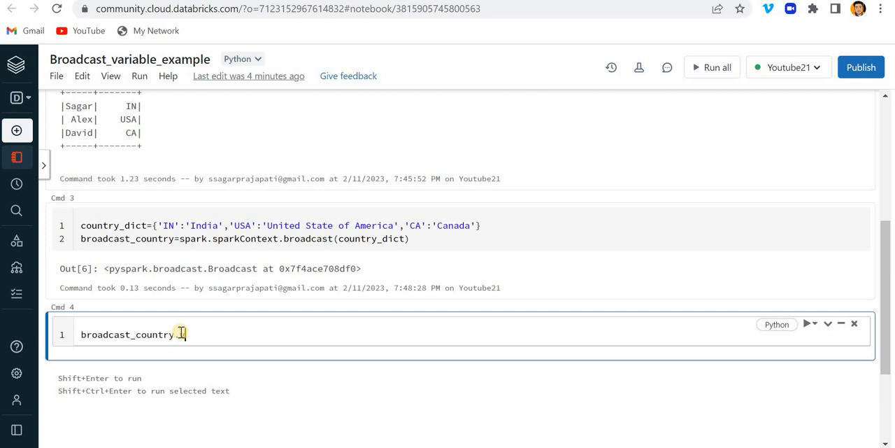
{"action": "type", "text": ".value"}
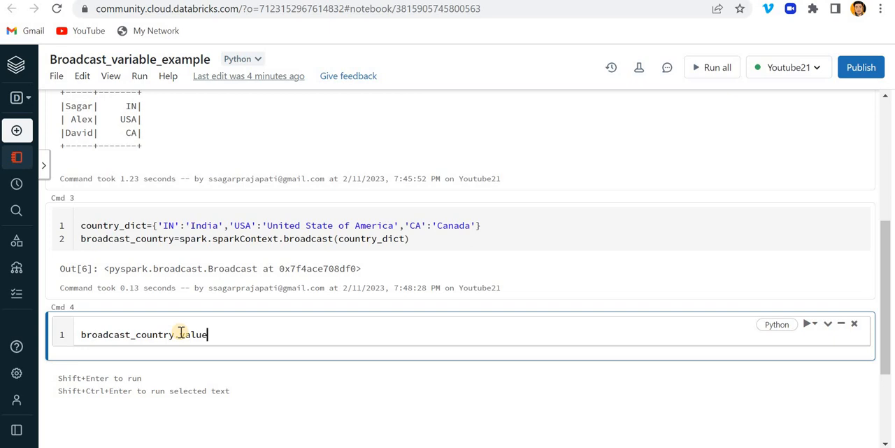
{"action": "type", "text": "()"}
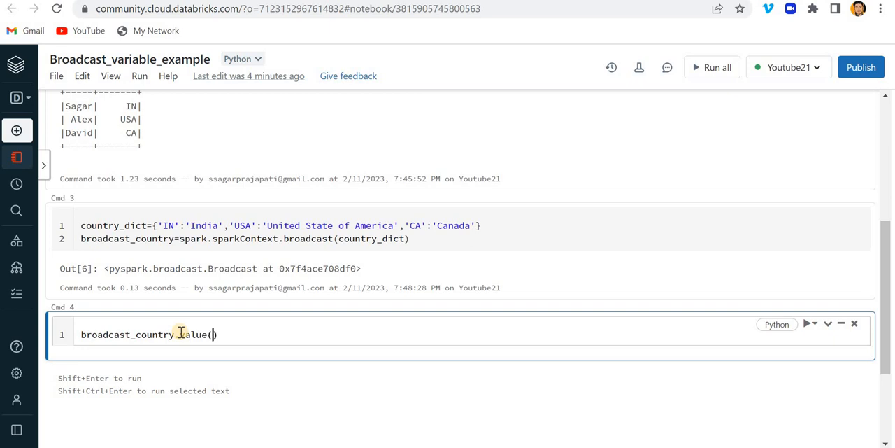
{"action": "double_click", "coordinate": [190, 333]}
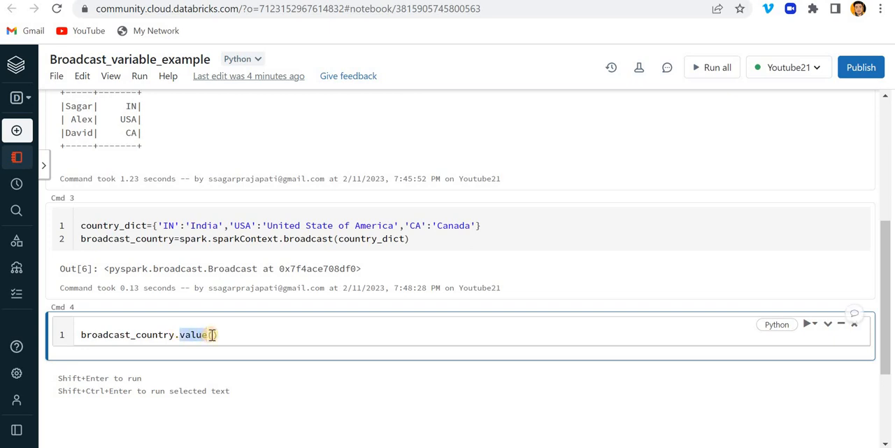
{"action": "type", "text": "()"}
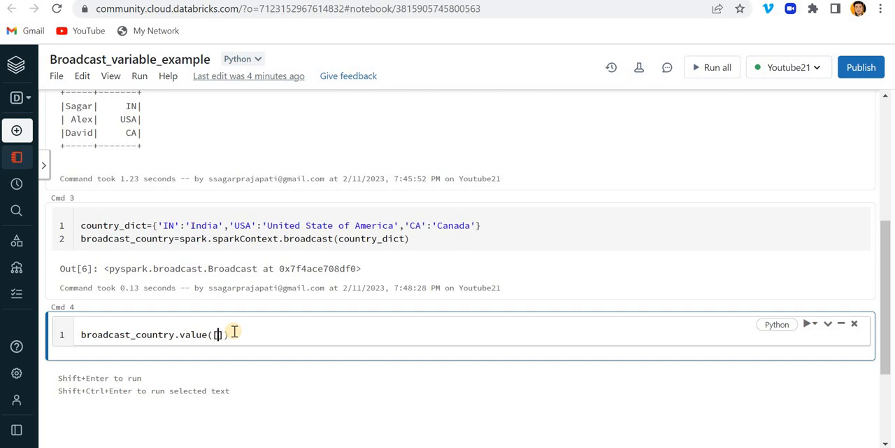
{"action": "type", "text": "''"}
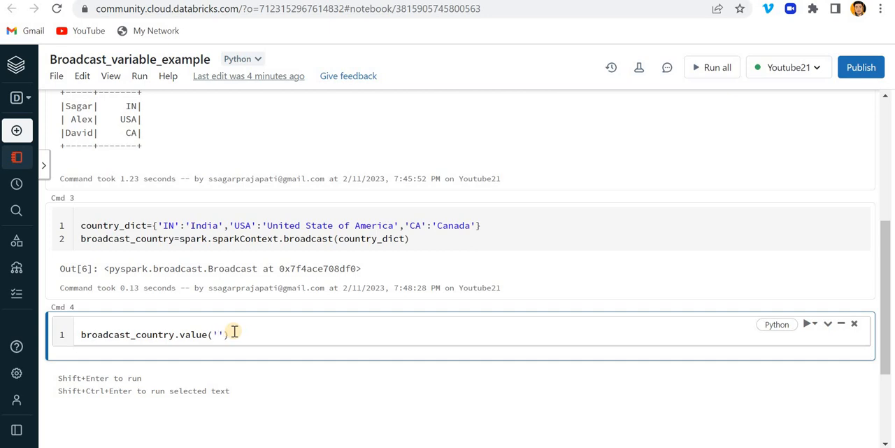
{"action": "type", "text": "IN"}
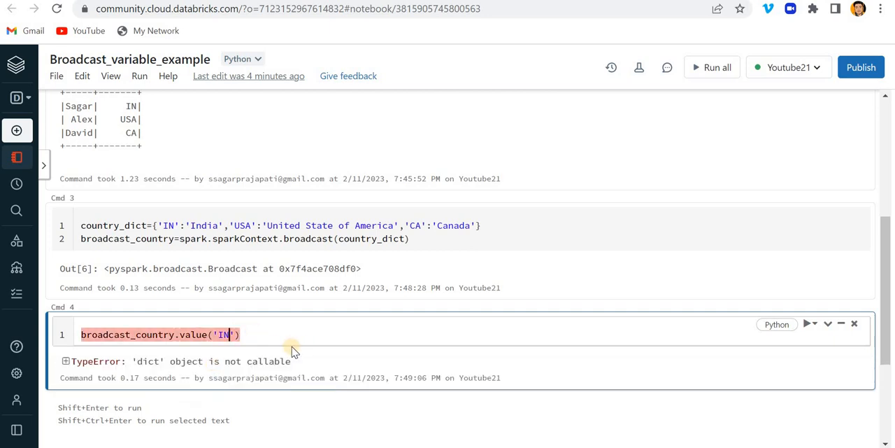
{"action": "mouse_move", "coordinate": [165, 365]}
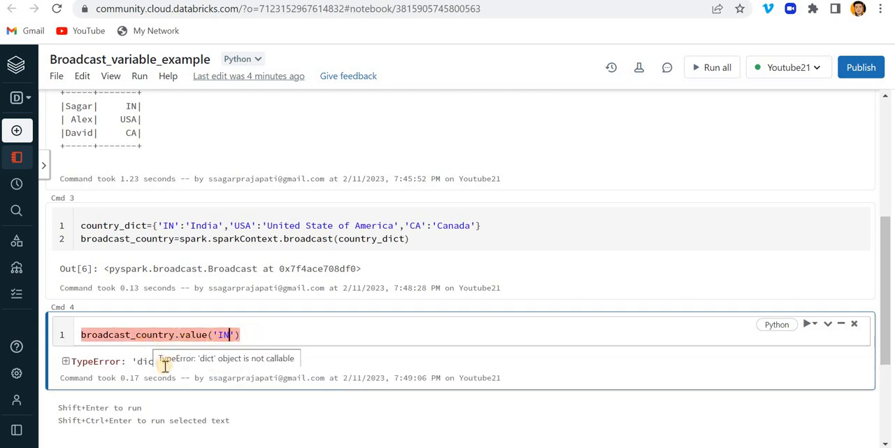
Correct the lookup to broadcast_country.value['IN'], returning 'India'.
{"action": "left_click", "coordinate": [209, 334]}
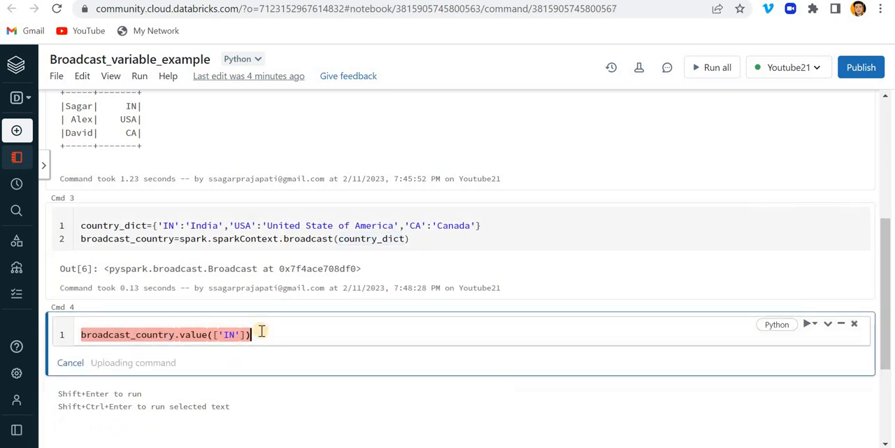
{"action": "left_click", "coordinate": [809, 323]}
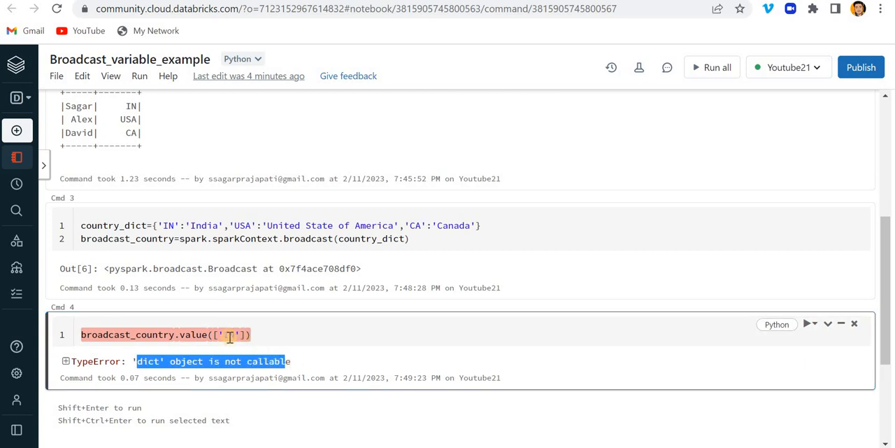
{"action": "type", "text": "IN"}
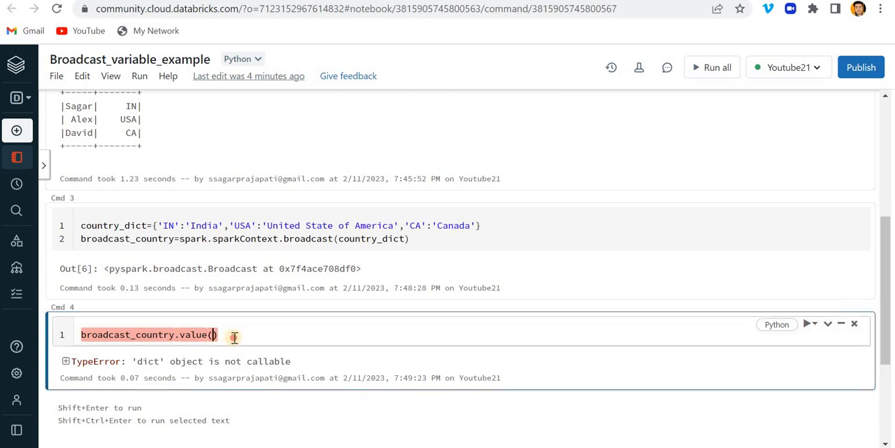
{"action": "type", "text": "["}
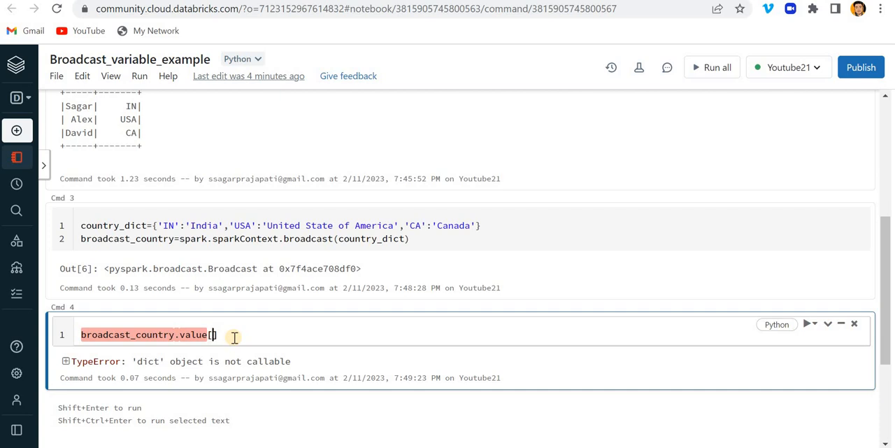
{"action": "type", "text": "'IN'"}
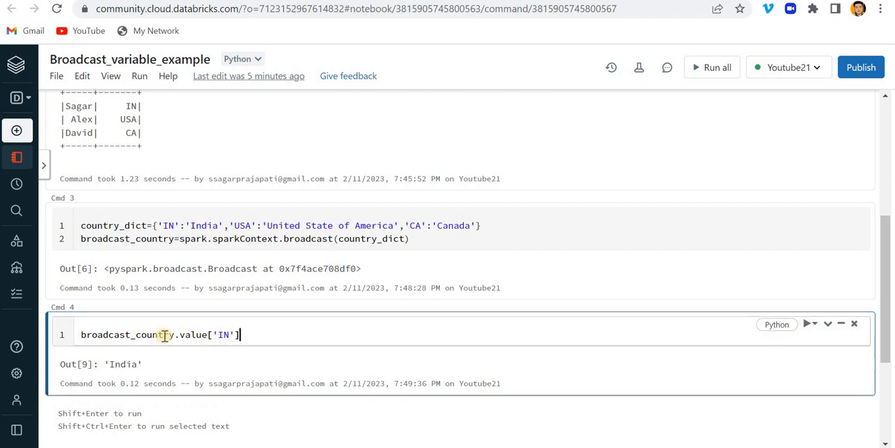
{"action": "scroll", "scroll_direction": "up", "scroll_amount": 3}
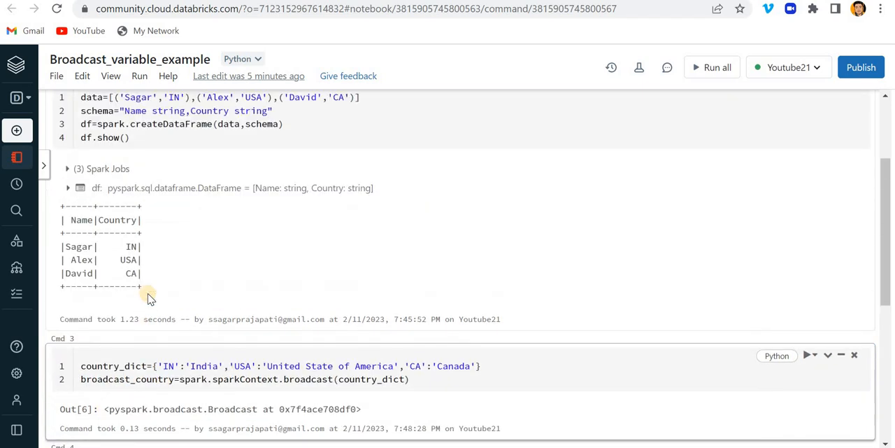
Insert a blank first line above broadcast_country.value['IN'] in Cmd 4.
{"action": "scroll", "scroll_direction": "down", "scroll_amount": 3}
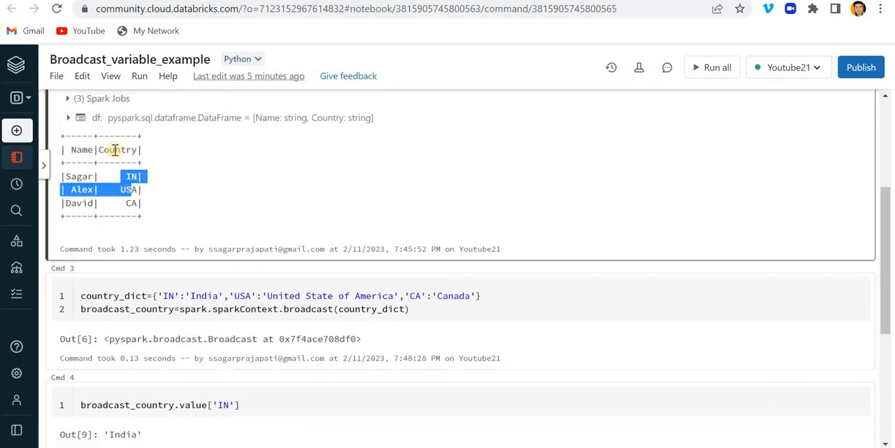
{"action": "left_click", "coordinate": [131, 176]}
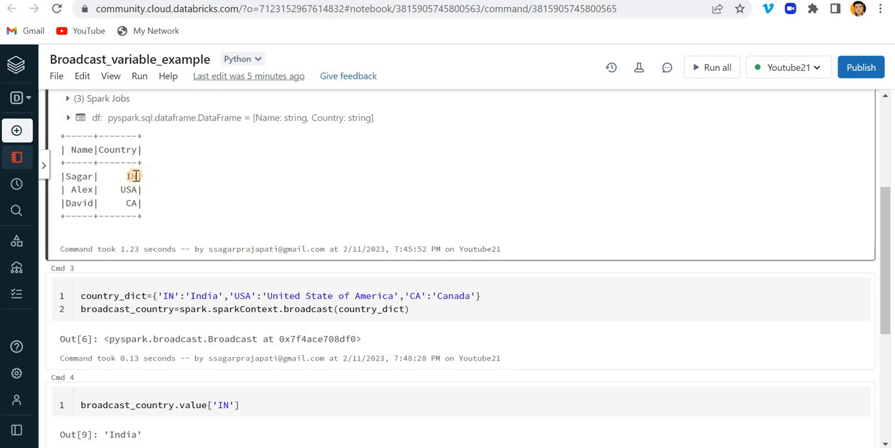
{"action": "left_click_drag", "start_coordinate": [133, 176], "coordinate": [129, 191]}
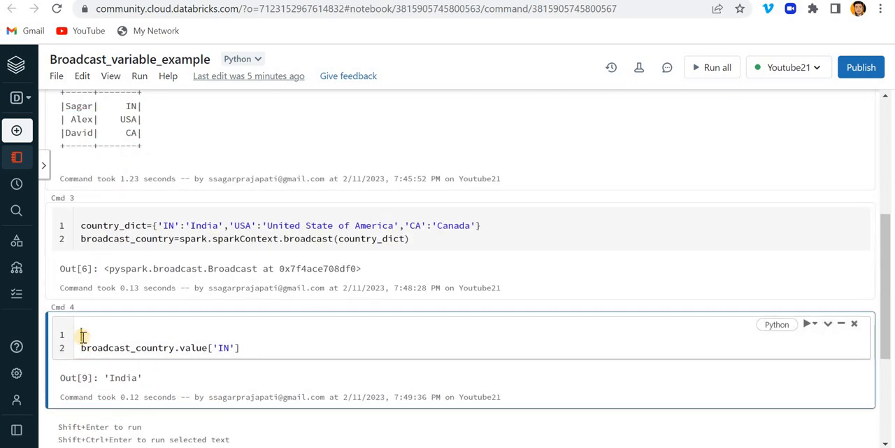
Define broadcast_f(country_name) returning broadcast_country.value[country_name].
{"action": "type", "text": "ref"}
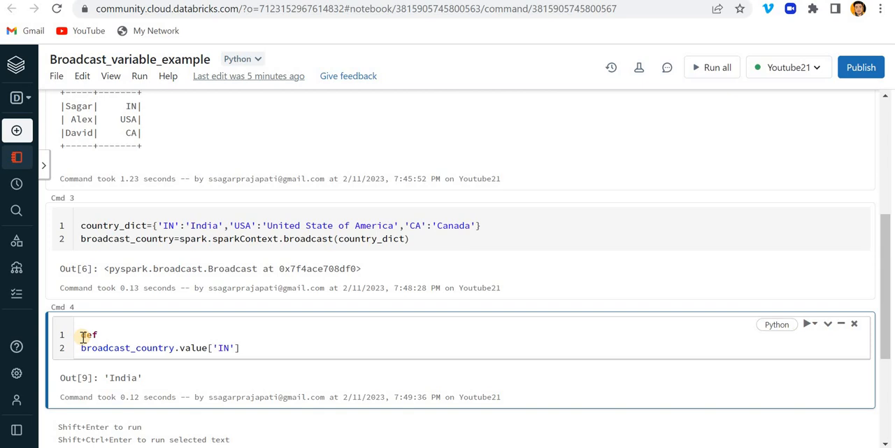
{"action": "type", "text": "b"}
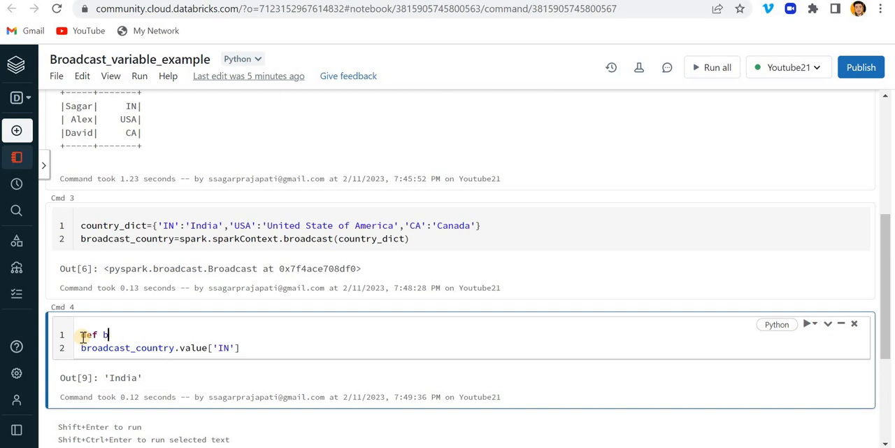
{"action": "type", "text": "road"}
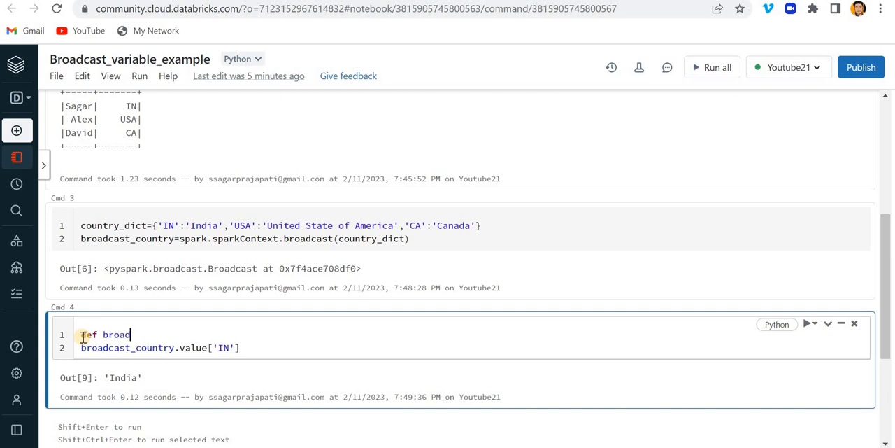
{"action": "type", "text": "cast_f"}
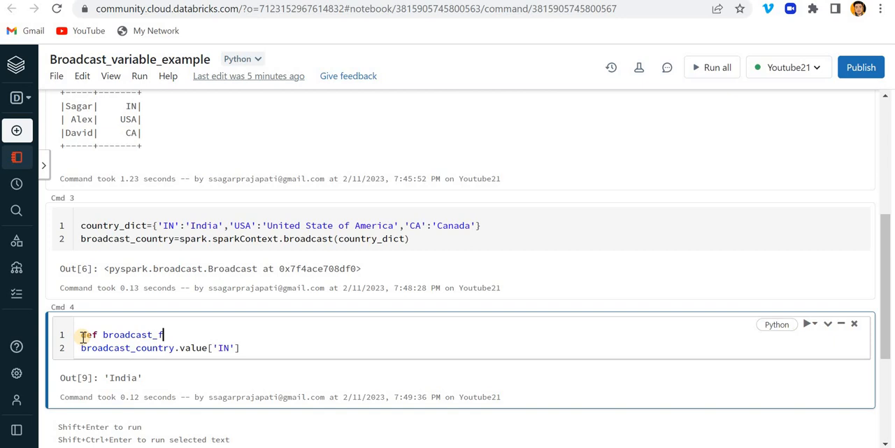
{"action": "type", "text": "()"}
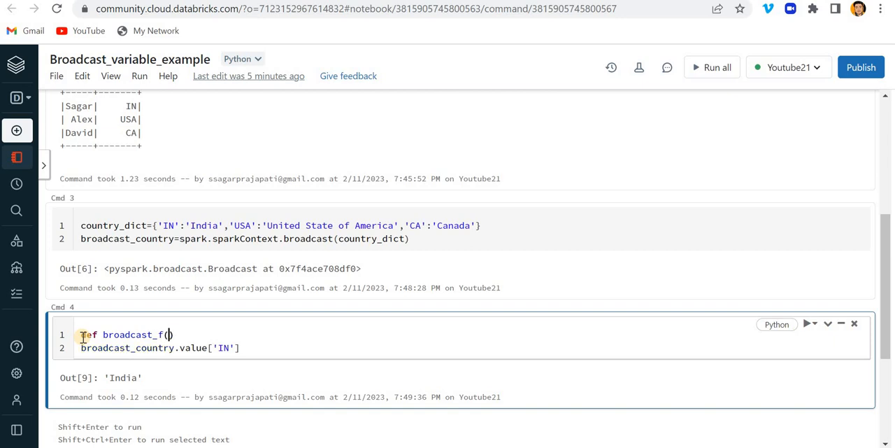
{"action": "type", "text": "country_name"}
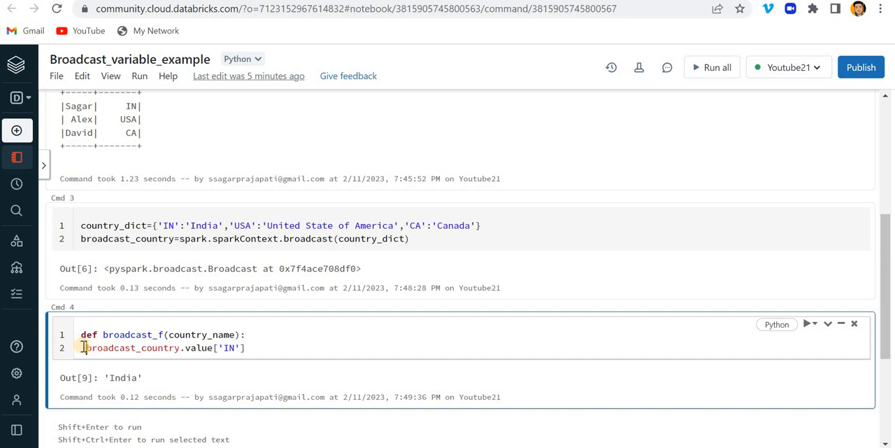
{"action": "type", "text": "return"}
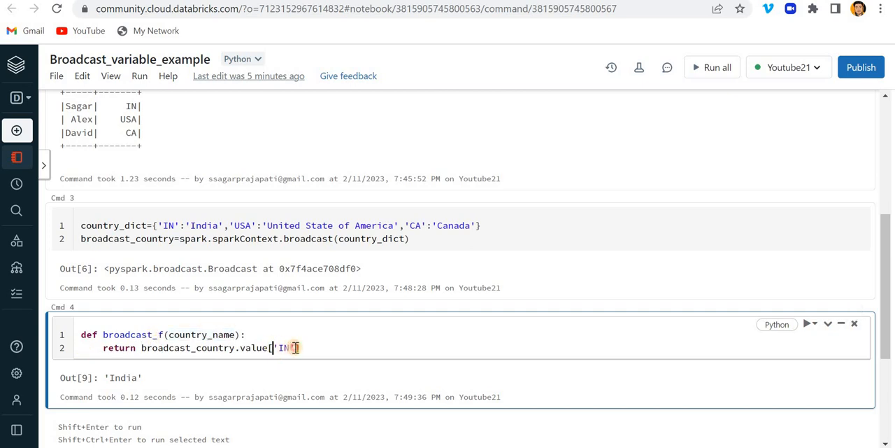
{"action": "type", "text": "country_name"}
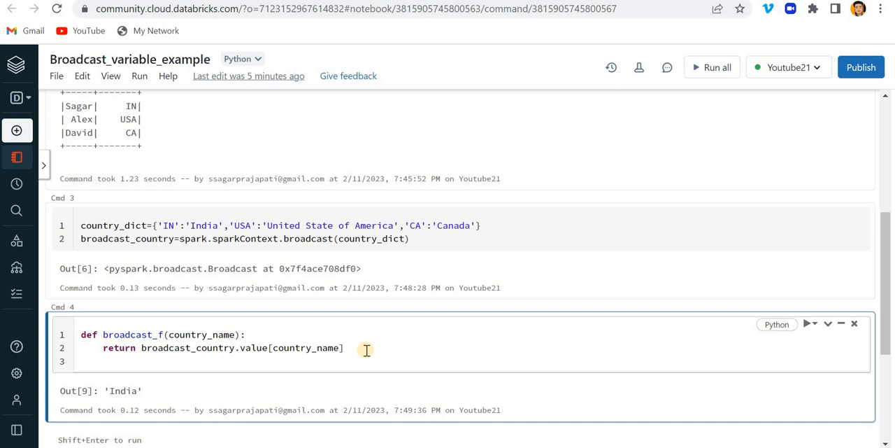
Register broadcast_country_f = udf(broadcast_f) below the function.
{"action": "type", "text": "d"}
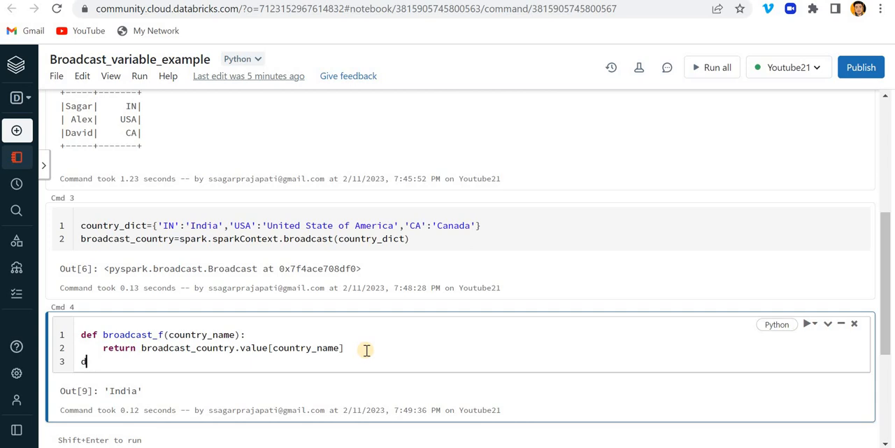
{"action": "key", "text": "backspace"}
{"action": "type", "text": "broadcast"}
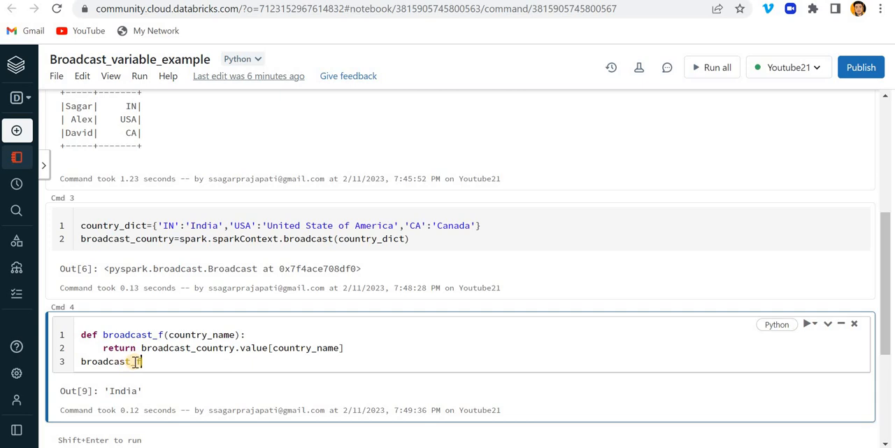
{"action": "type", "text": "_f"}
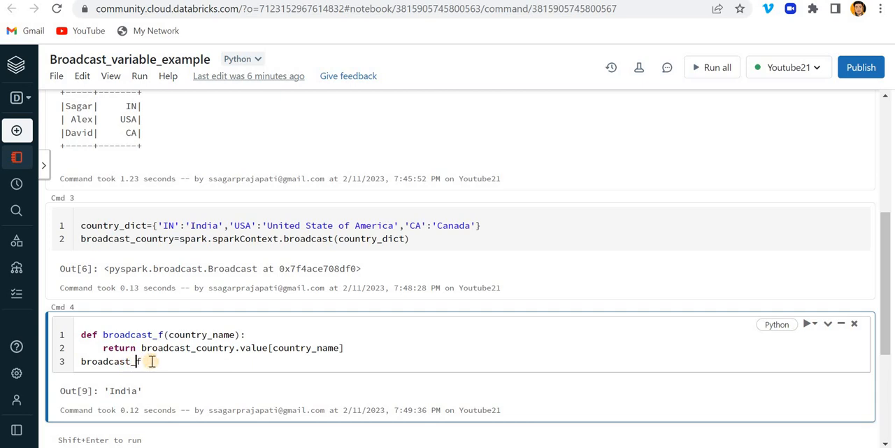
{"action": "type", "text": "ountr"}
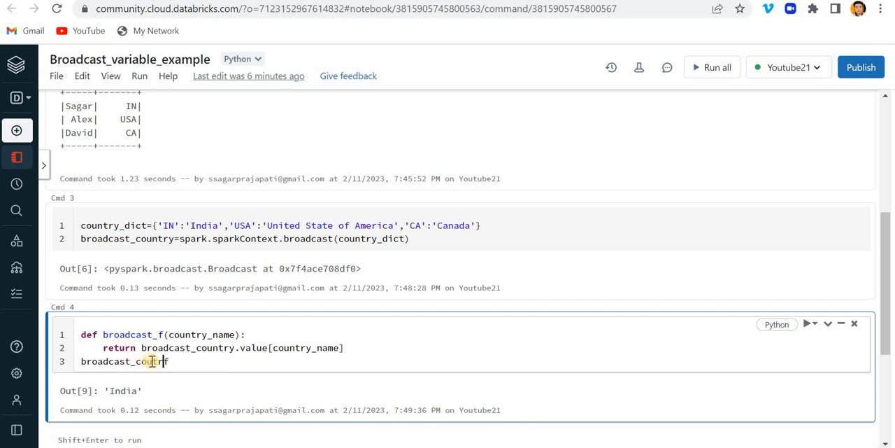
{"action": "type", "text": "try"}
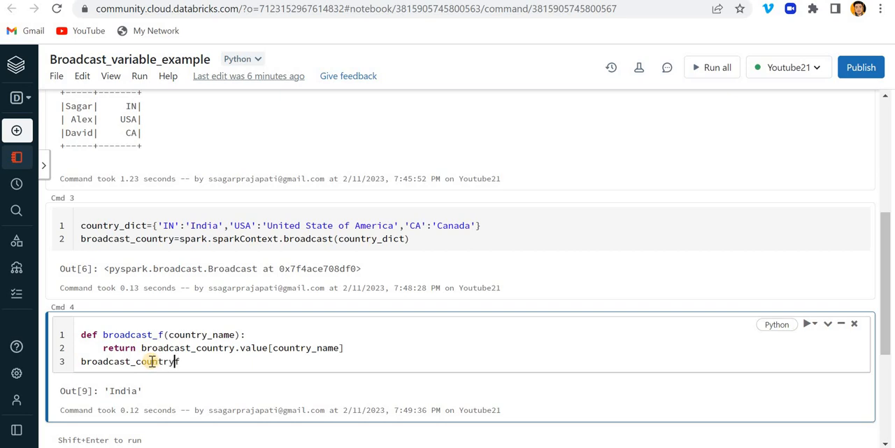
{"action": "type", "text": "_"}
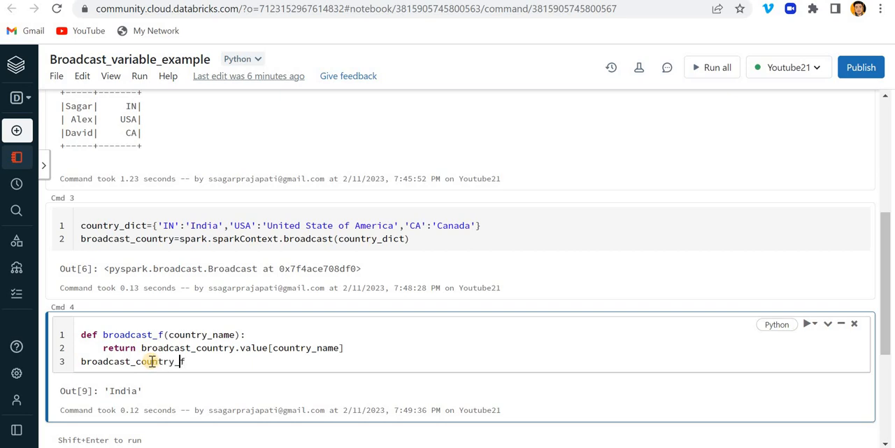
{"action": "type", "text": "="}
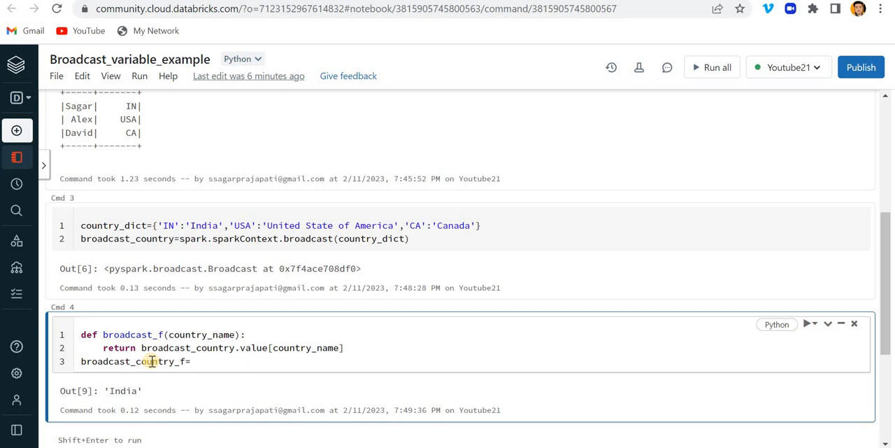
{"action": "type", "text": "udf()"}
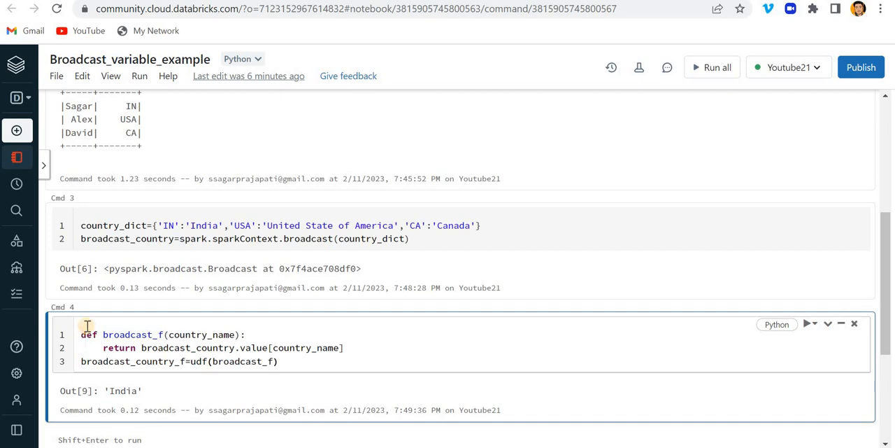
Add from pyspark.sql.functions import udf at the top of the cell.
{"action": "left_click", "coordinate": [84, 335]}
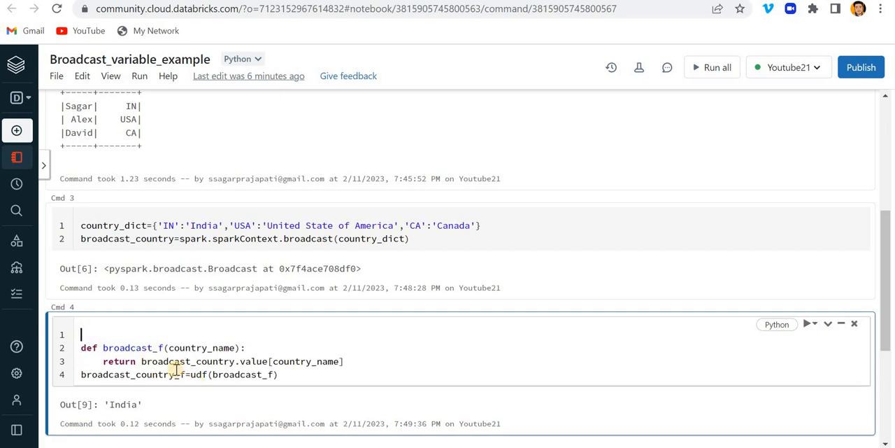
{"action": "type", "text": "from py"}
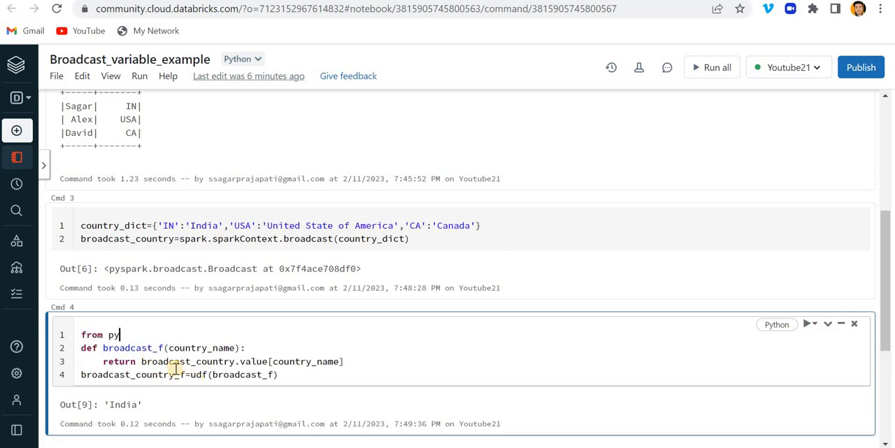
{"action": "type", "text": "spar"}
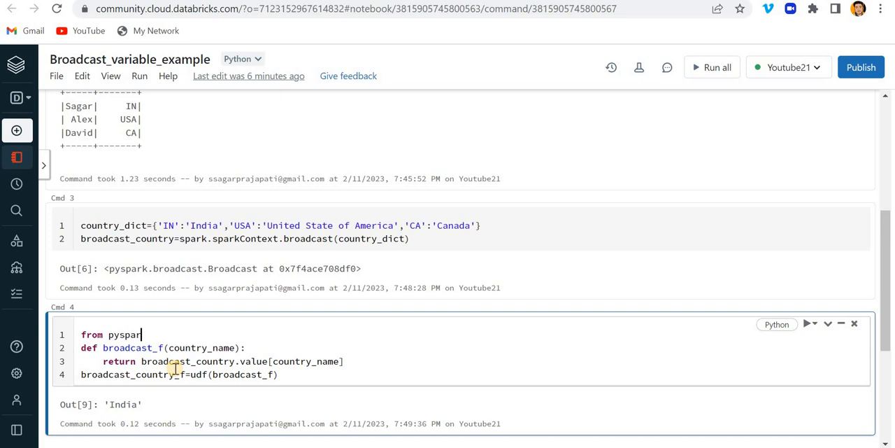
{"action": "type", "text": ".sql"}
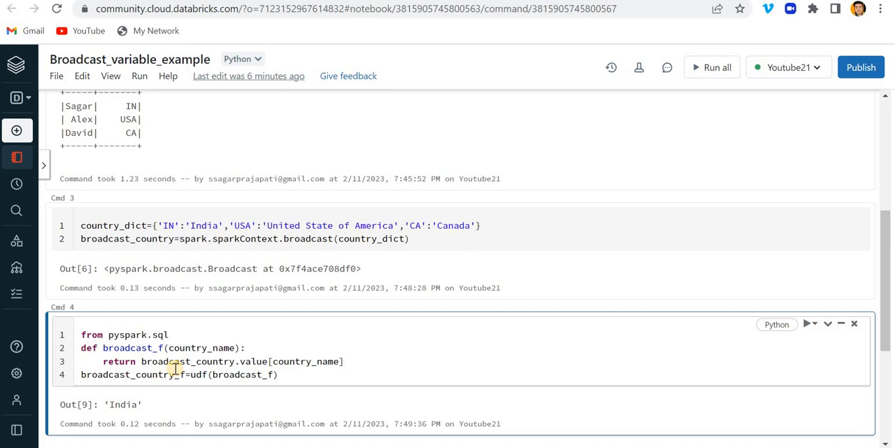
{"action": "type", "text": ".fucnt"}
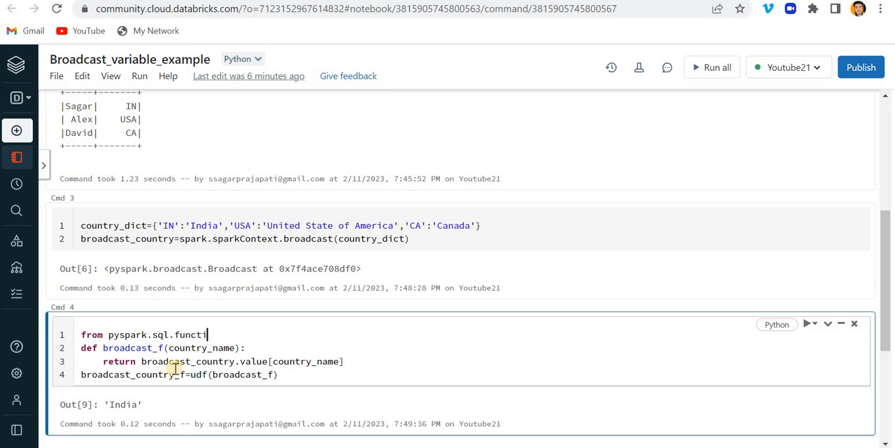
{"action": "type", "text": "ons imp"}
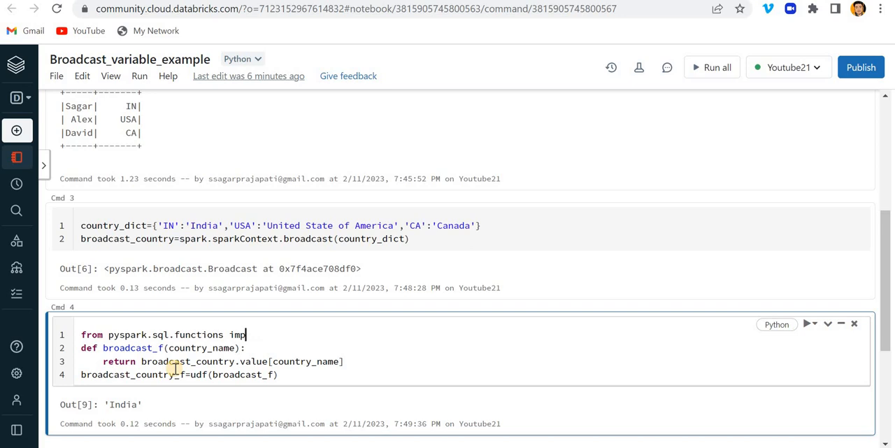
{"action": "type", "text": "ort udf"}
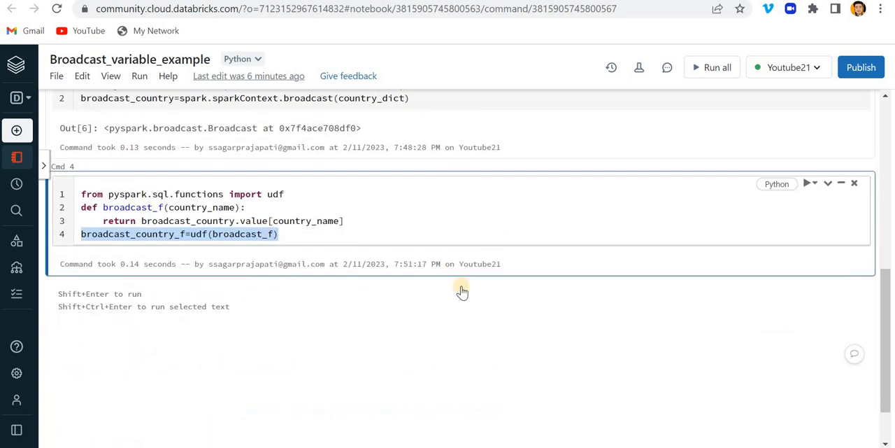
In a new cell, write df_output=df.withColumn("country",broadcast_country_f(col("country"))).
{"action": "left_click", "coordinate": [462, 286]}
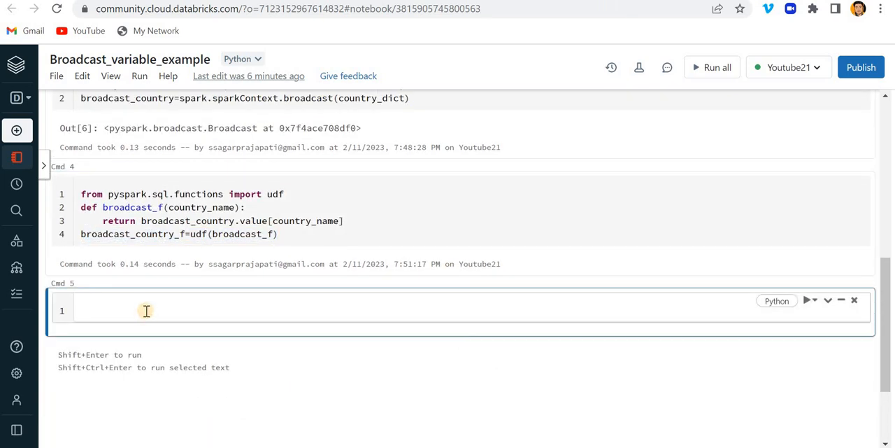
{"action": "type", "text": "df"}
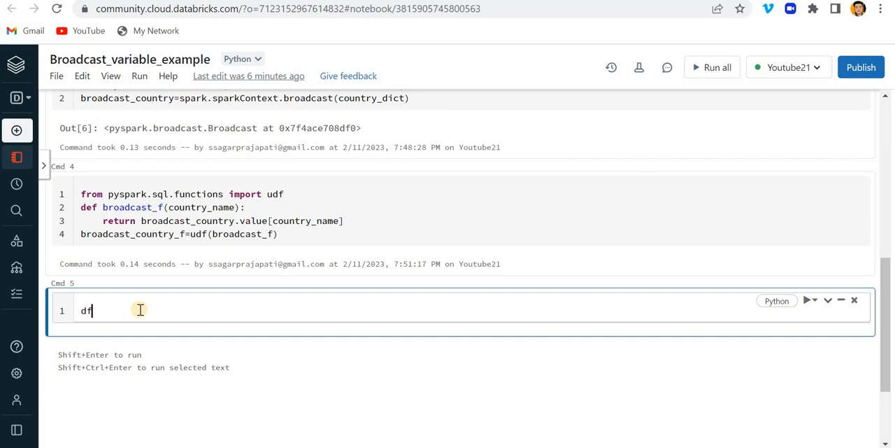
{"action": "type", "text": "_out"}
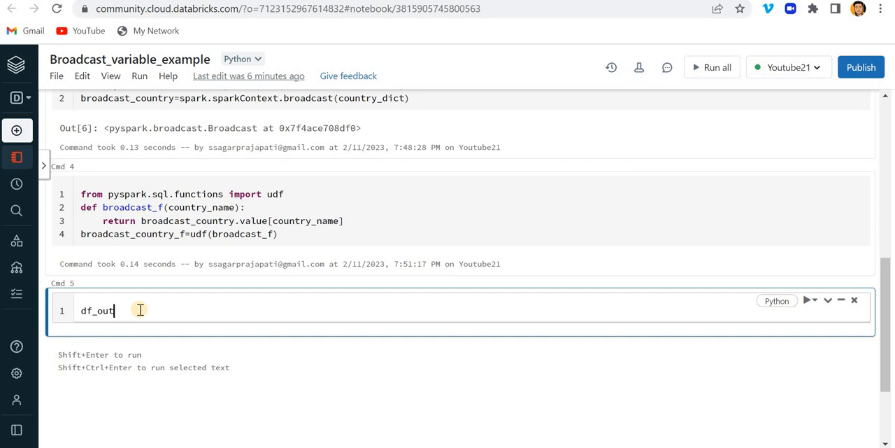
{"action": "type", "text": "put=df."}
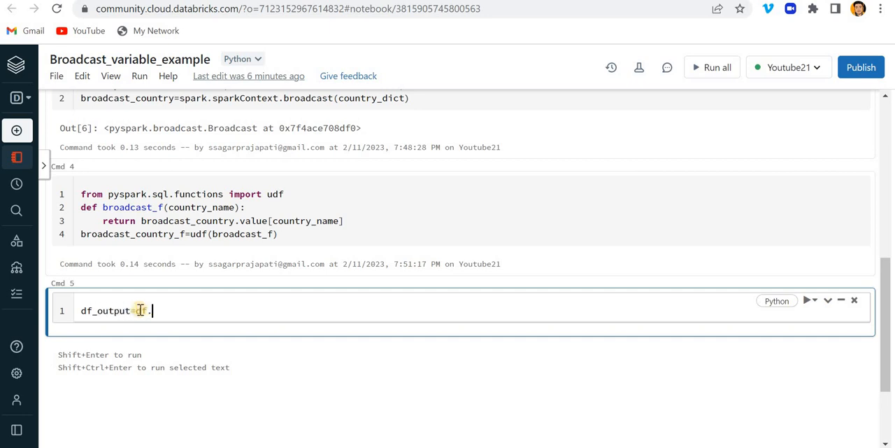
{"action": "type", "text": ".withColumn"}
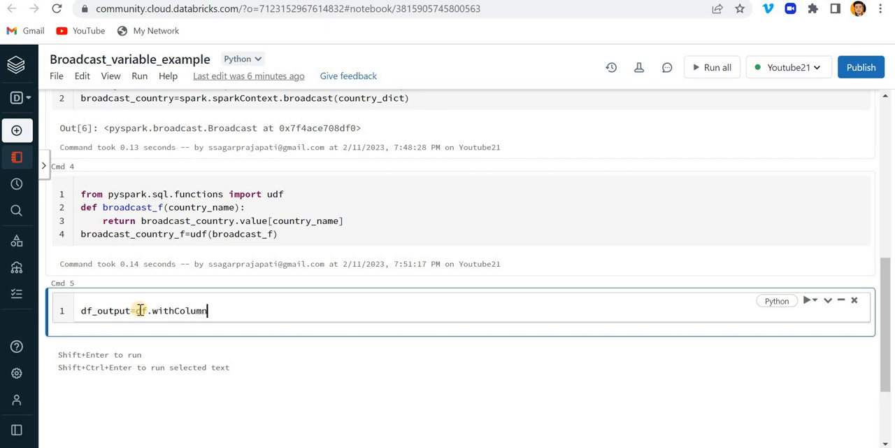
{"action": "type", "text": "()"}
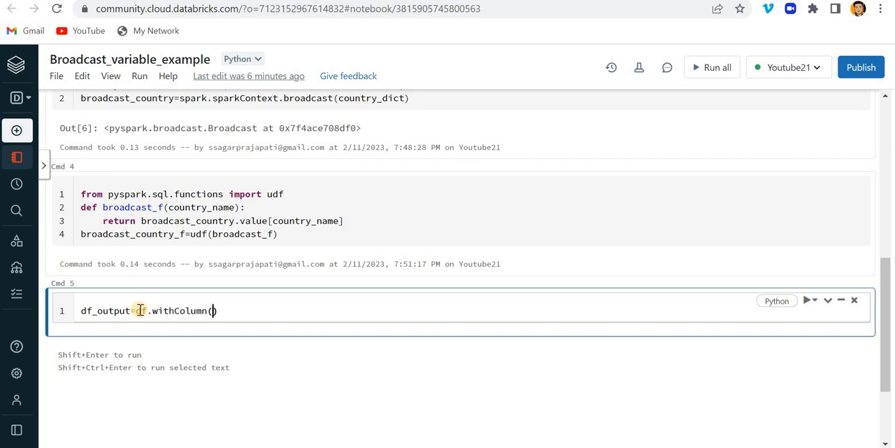
{"action": "type", "text": "\"\""}
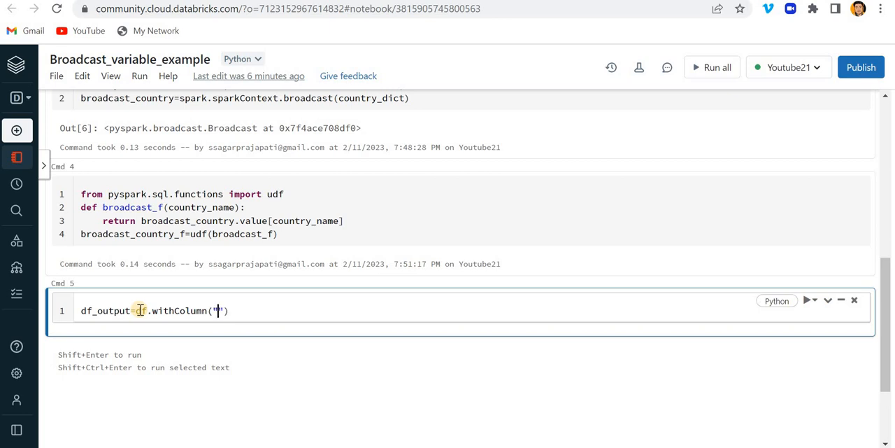
{"action": "type", "text": "country"}
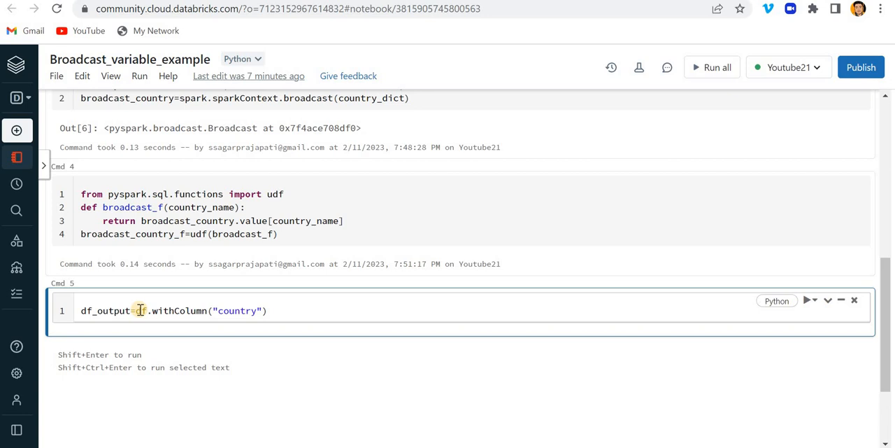
{"action": "type", "text": ",co"}
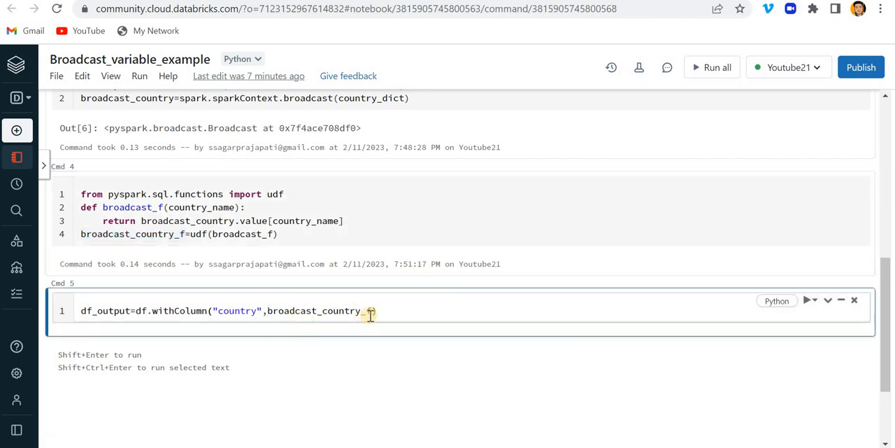
{"action": "type", "text": "()"}
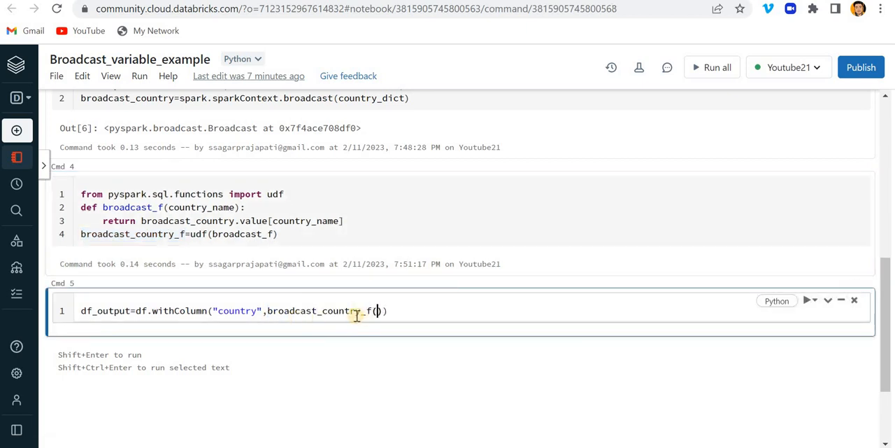
{"action": "type", "text": "col(\"\")"}
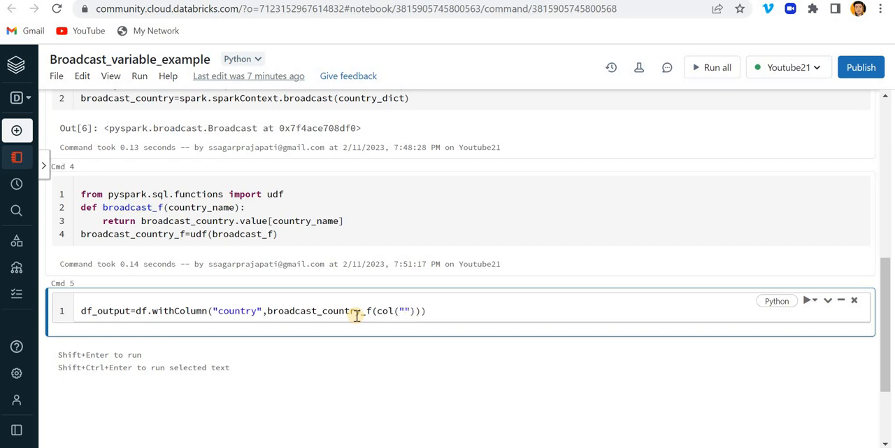
{"action": "type", "text": "coutnr"}
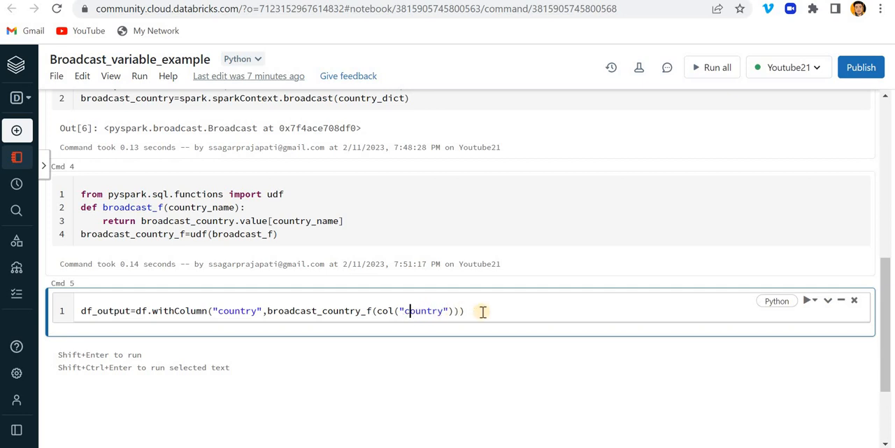
Extend the pyspark.sql.functions import to bring in col alongside udf.
{"action": "left_click", "coordinate": [288, 193]}
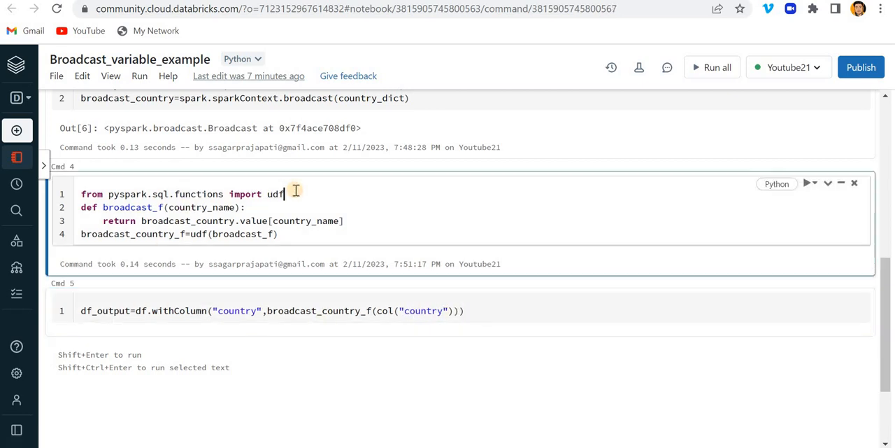
{"action": "type", "text": ",col"}
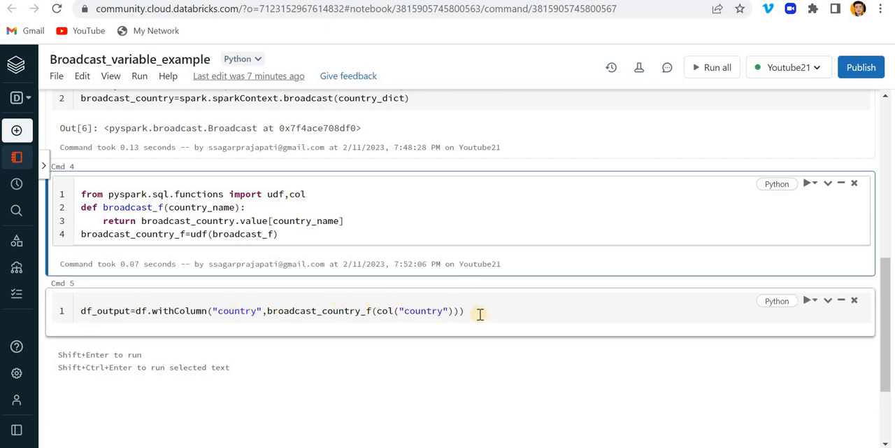
Add df_output.show() as a second line so the full country names are displayed.
{"action": "key", "text": "Return"}
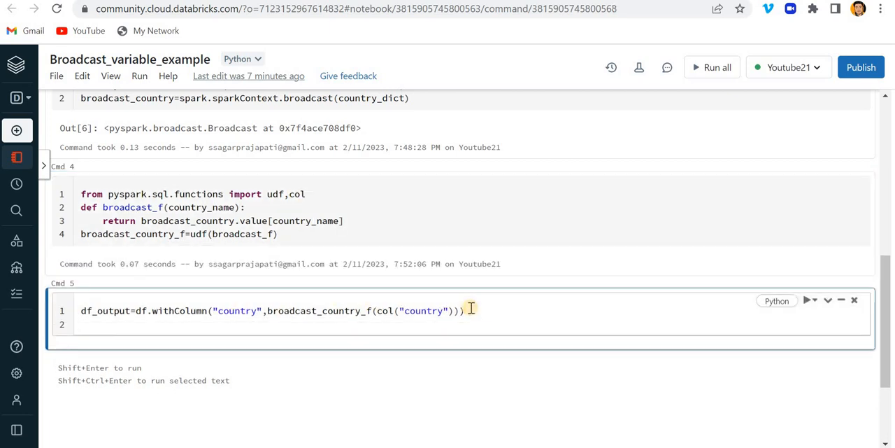
{"action": "type", "text": "df"}
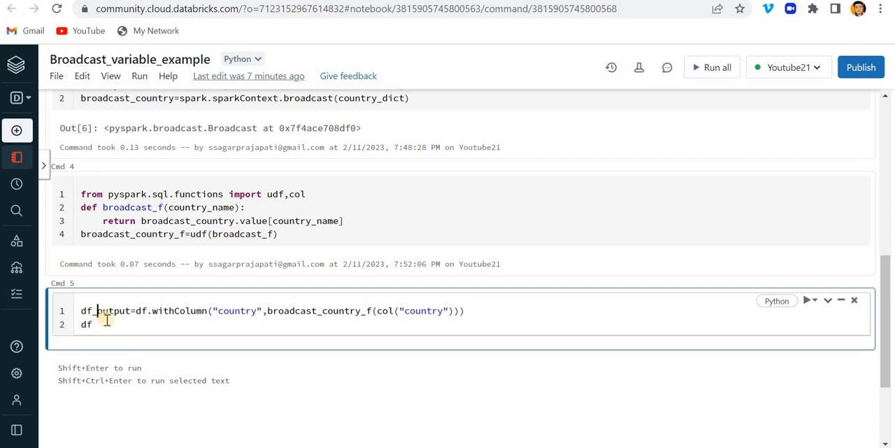
{"action": "type", "text": "_output"}
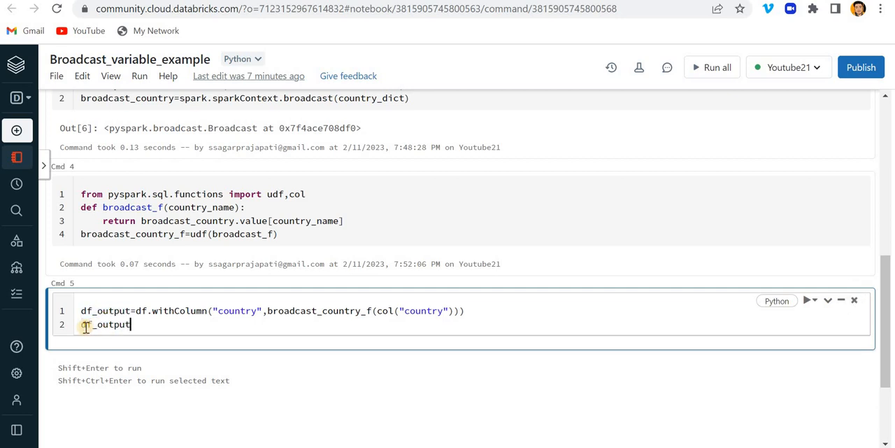
{"action": "type", "text": ".show()"}
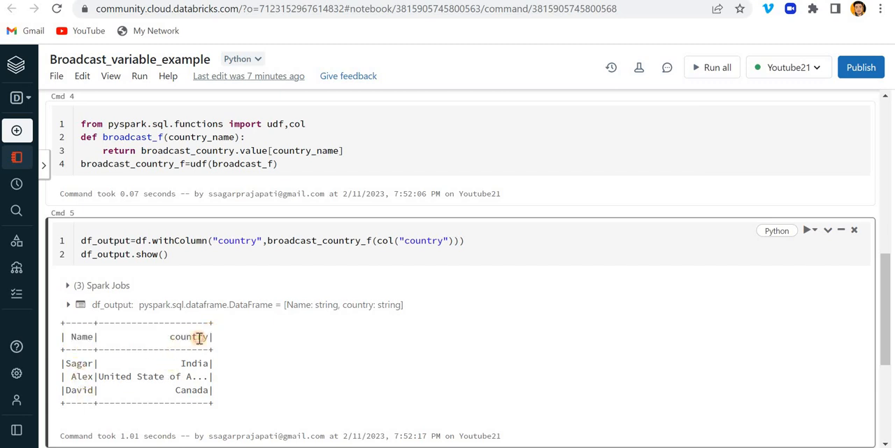
Highlight the truncated country name in the output and scroll back up to the earlier cells.
{"action": "double_click", "coordinate": [193, 363]}
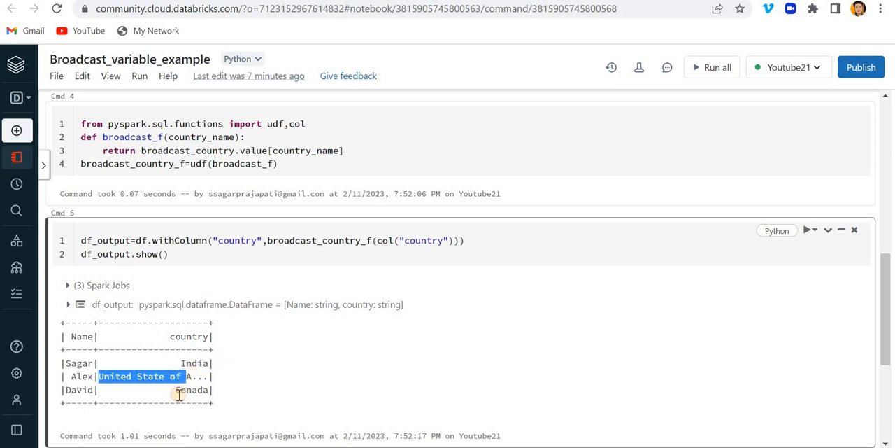
{"action": "scroll", "scroll_direction": "up", "scroll_amount": 3}
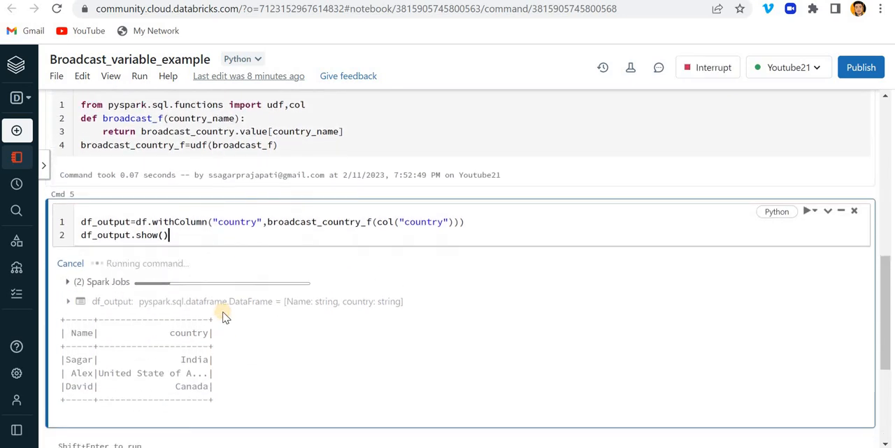
{"action": "scroll", "scroll_direction": "up", "scroll_amount": 3}
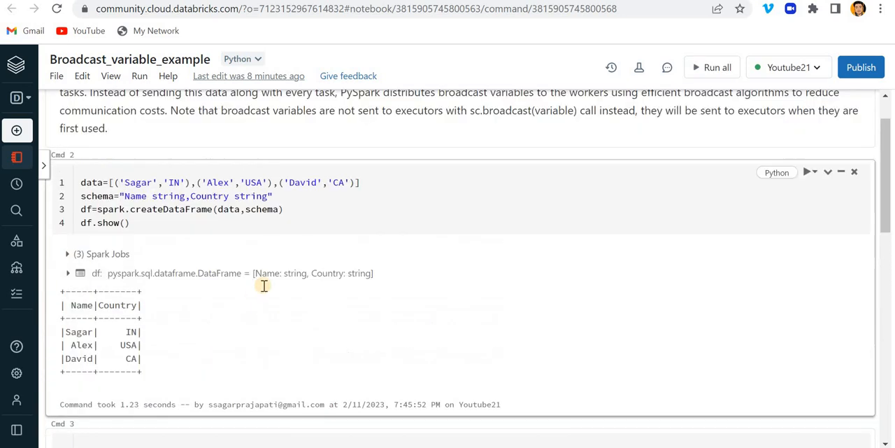
{"action": "scroll", "scroll_direction": "up", "scroll_amount": 3}
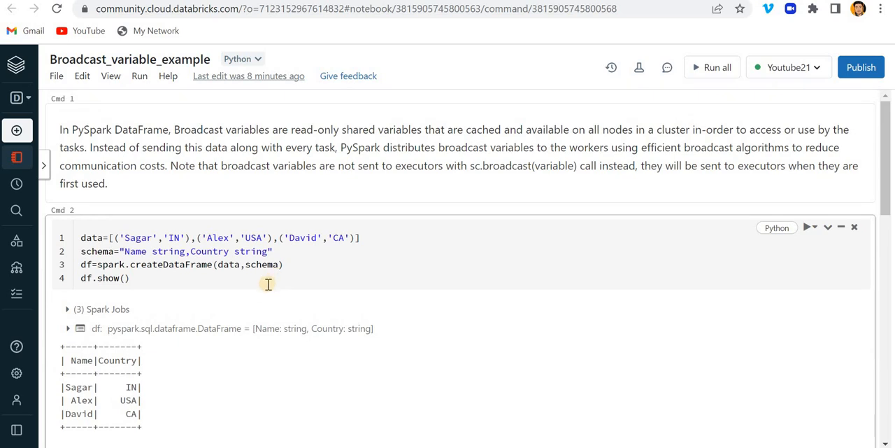
{"action": "mouse_move", "coordinate": [194, 291]}
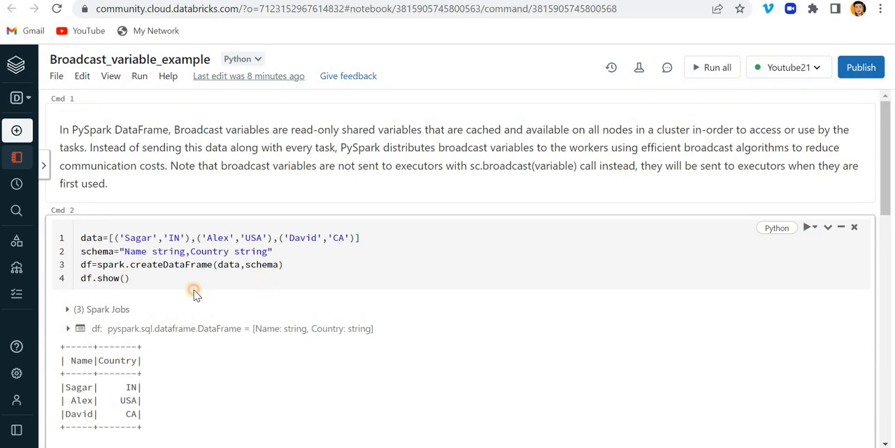
{"action": "scroll", "scroll_direction": "down", "scroll_amount": 3}
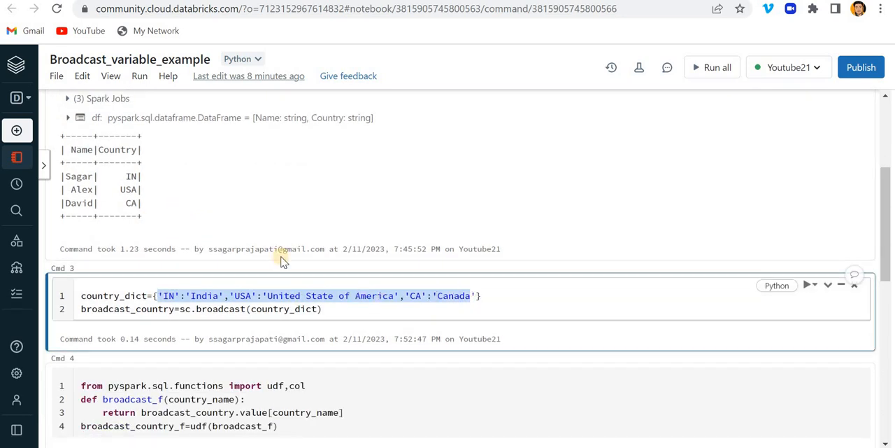
{"action": "scroll", "scroll_direction": "up", "scroll_amount": 3}
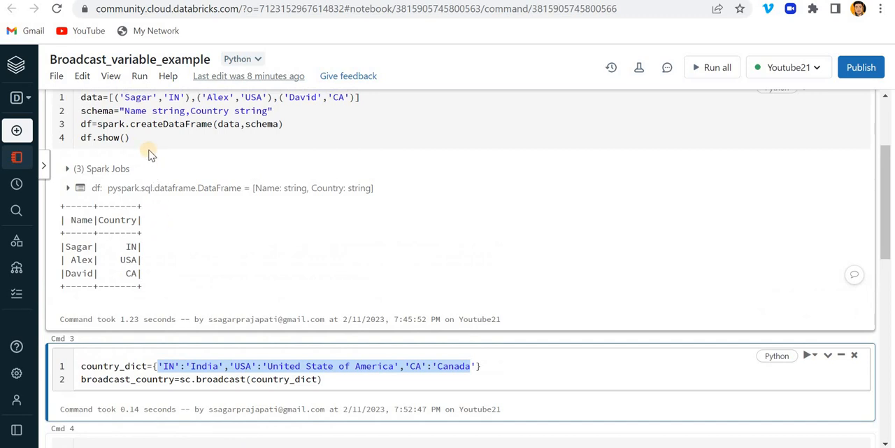
{"action": "scroll", "scroll_direction": "down", "scroll_amount": 3}
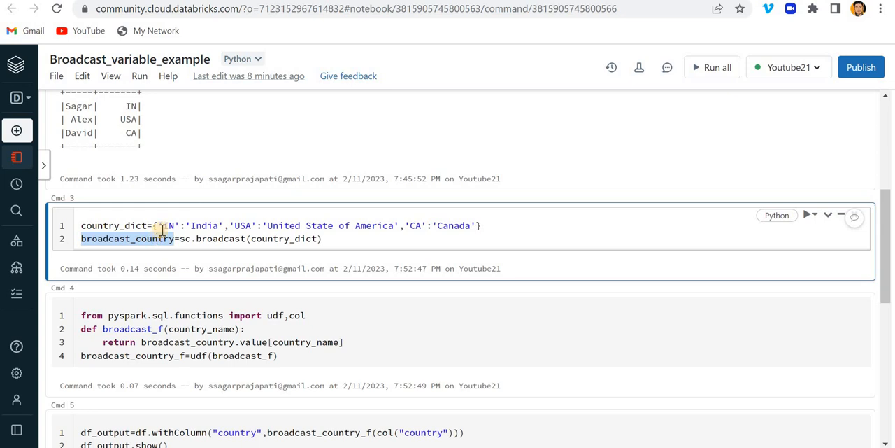
{"action": "scroll", "scroll_direction": "up", "scroll_amount": 3}
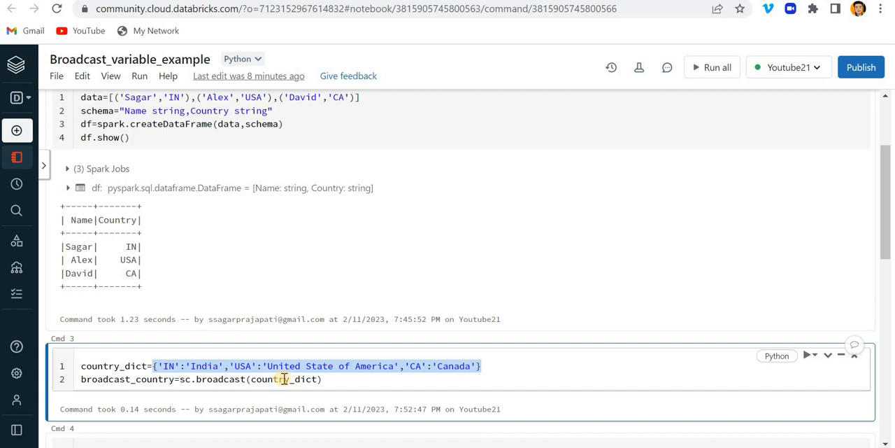
{"action": "scroll", "scroll_direction": "down", "scroll_amount": 3}
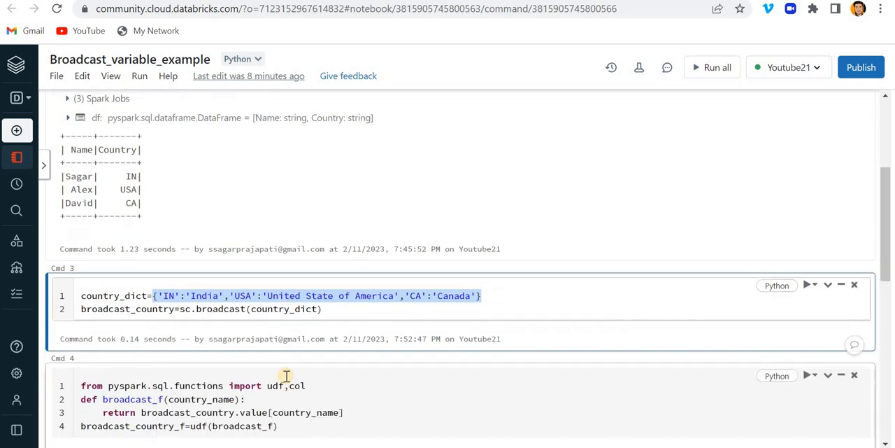